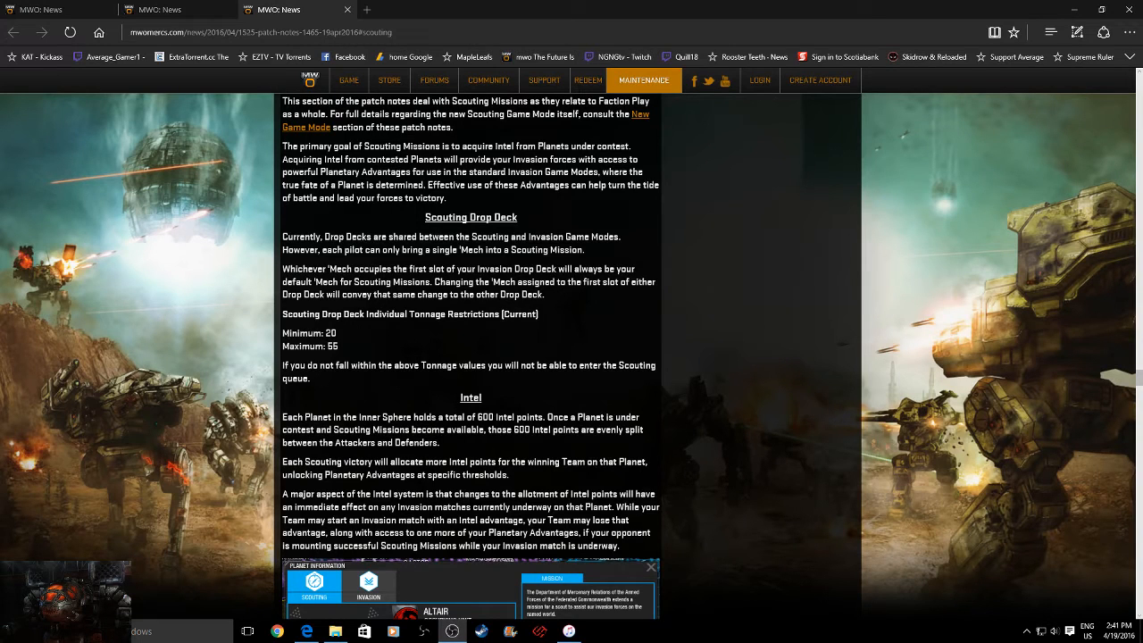
pyautogui.moveTo(945, 384)
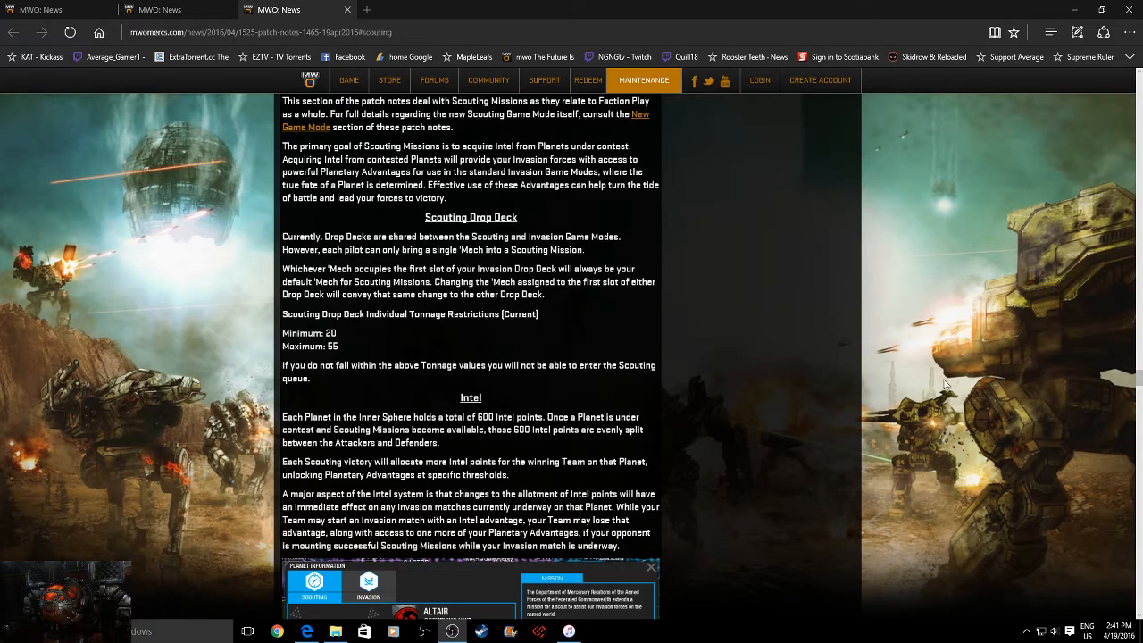
pyautogui.moveTo(950, 370)
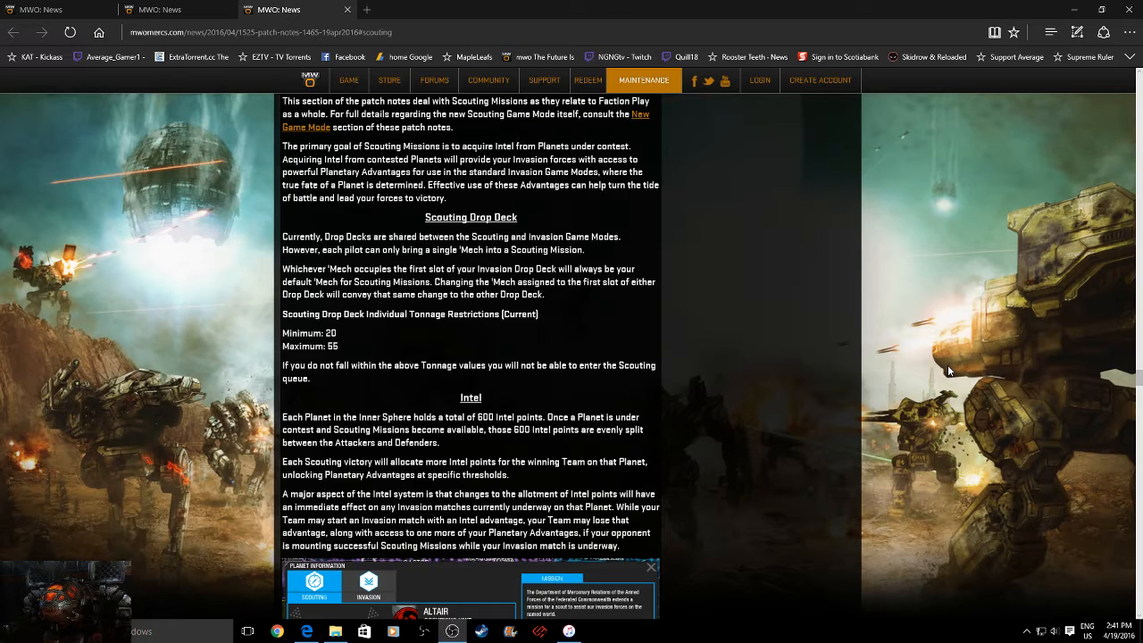
pyautogui.moveTo(1122, 379)
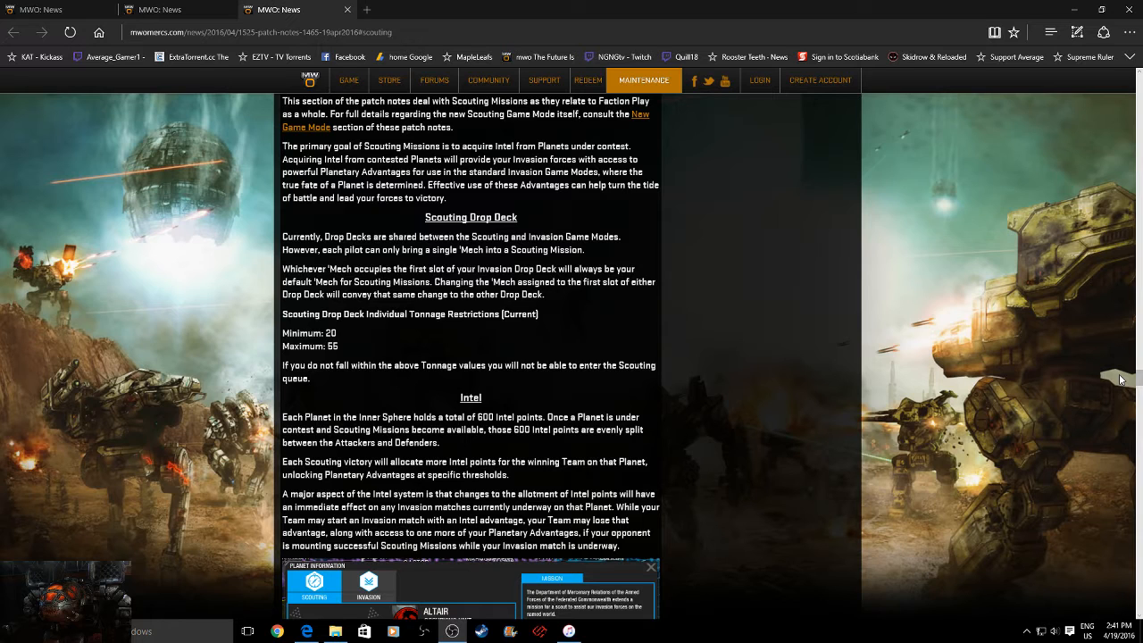
pyautogui.moveTo(1071, 370)
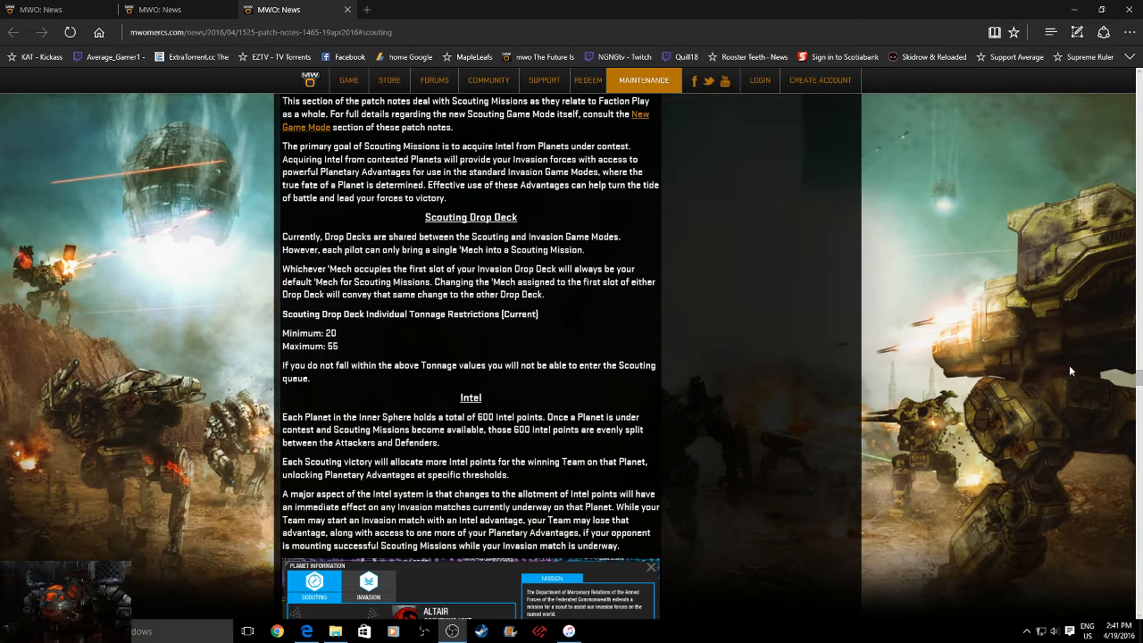
# - Scroll the patch notes past Scouting Drop Decks to the Intel section and Altair's planet information panel
pyautogui.scroll(3)
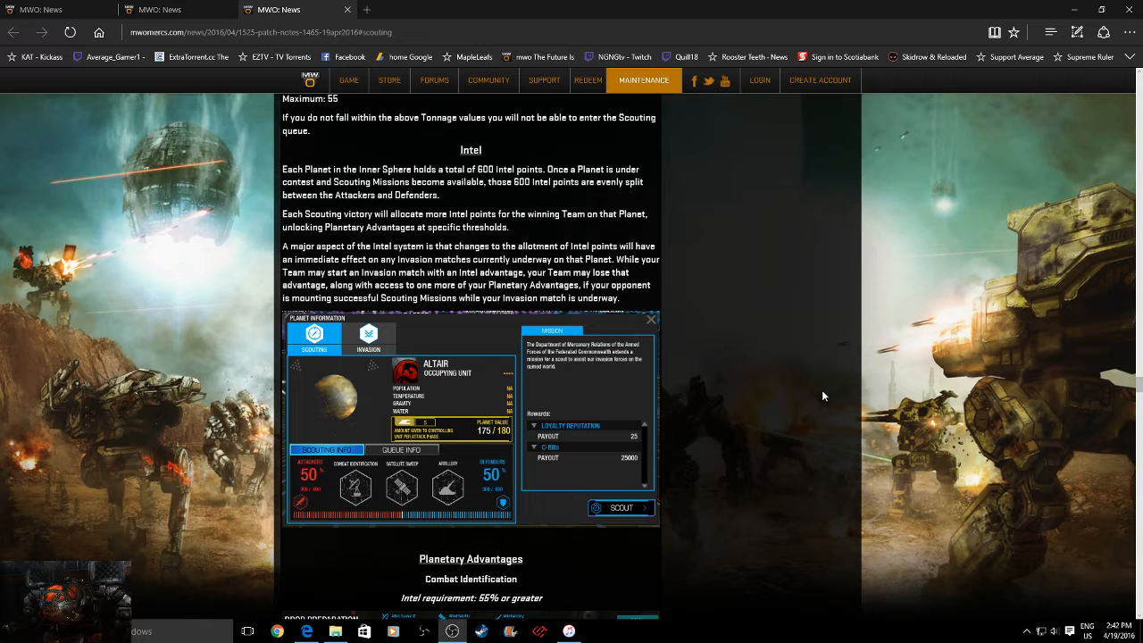
pyautogui.moveTo(809, 388)
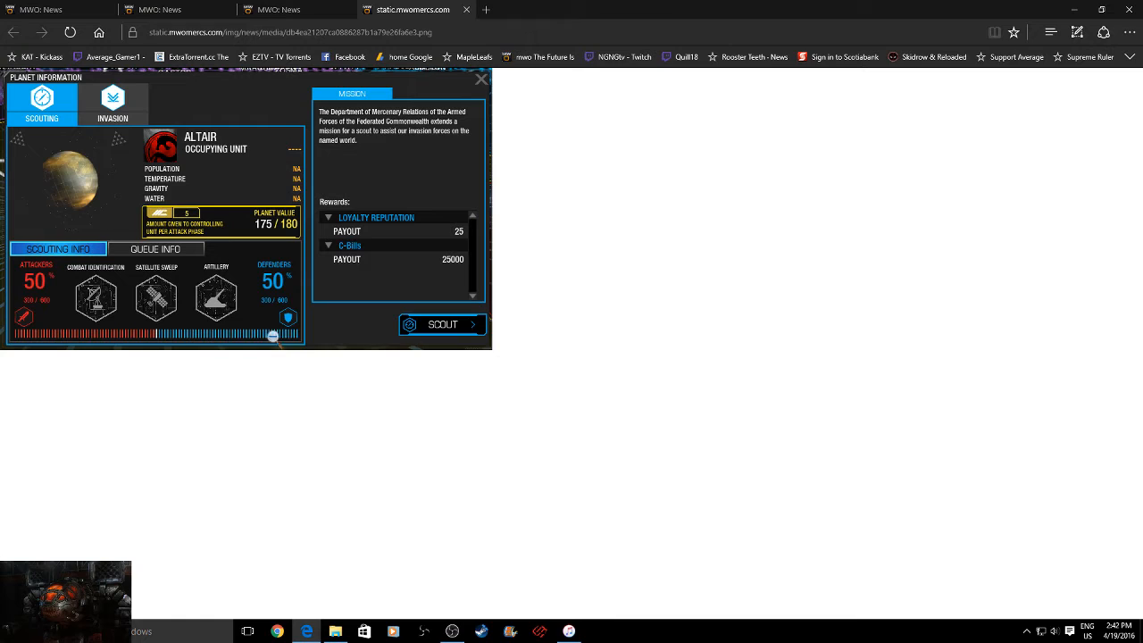
pyautogui.moveTo(154, 375)
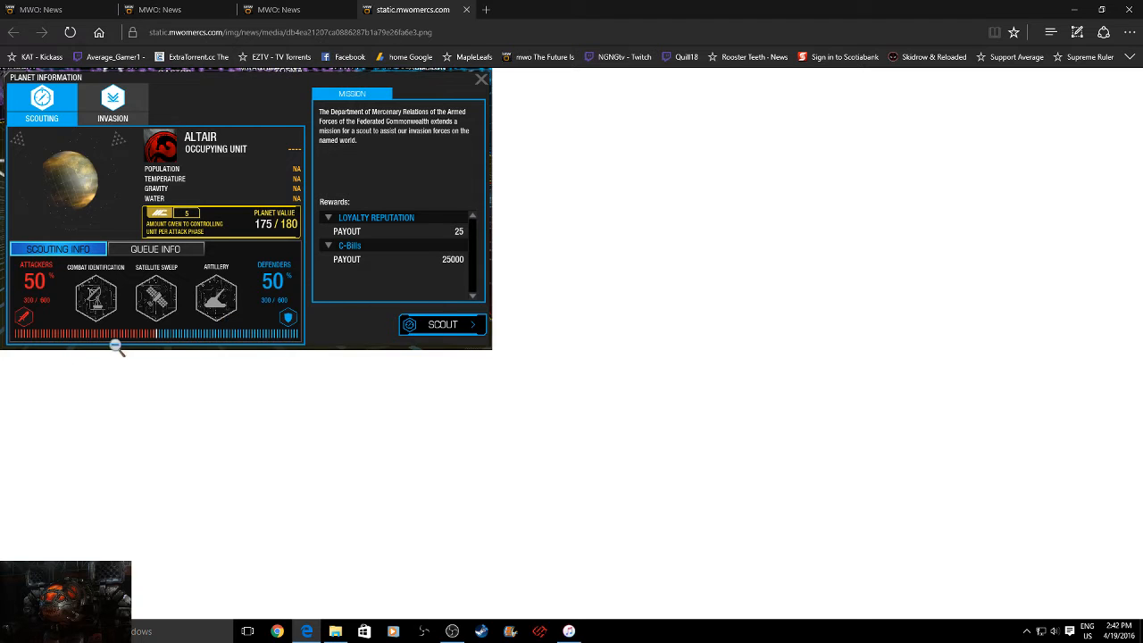
pyautogui.moveTo(17, 361)
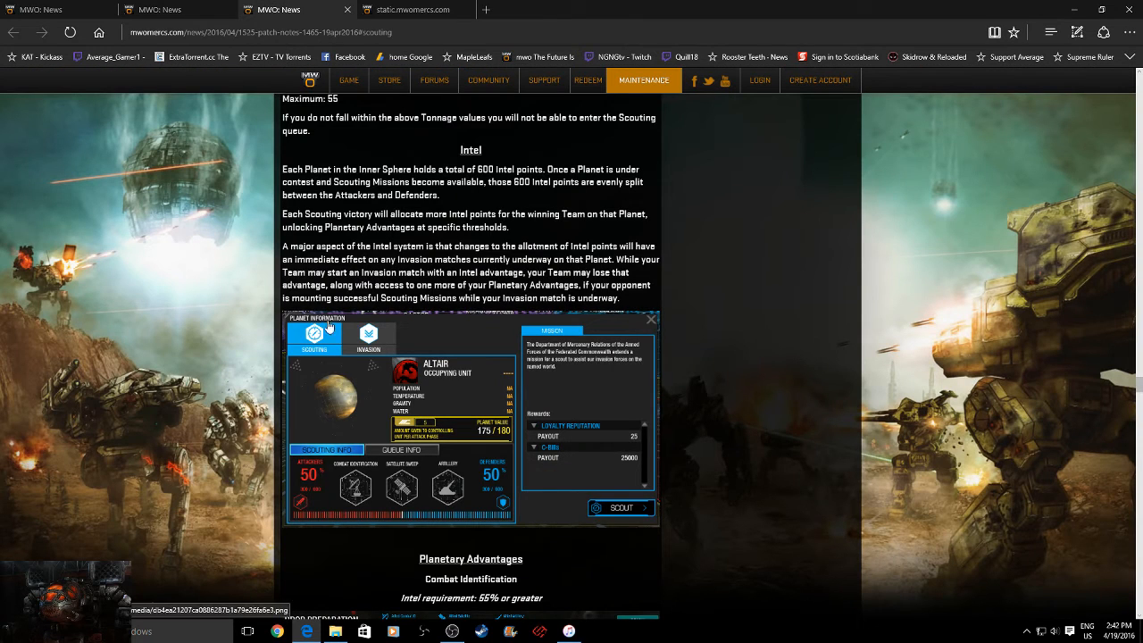
# - Scroll to Planetary Advantages and Combat Identification and view the Drop Preparation screenshot at full size
pyautogui.scroll(-3)
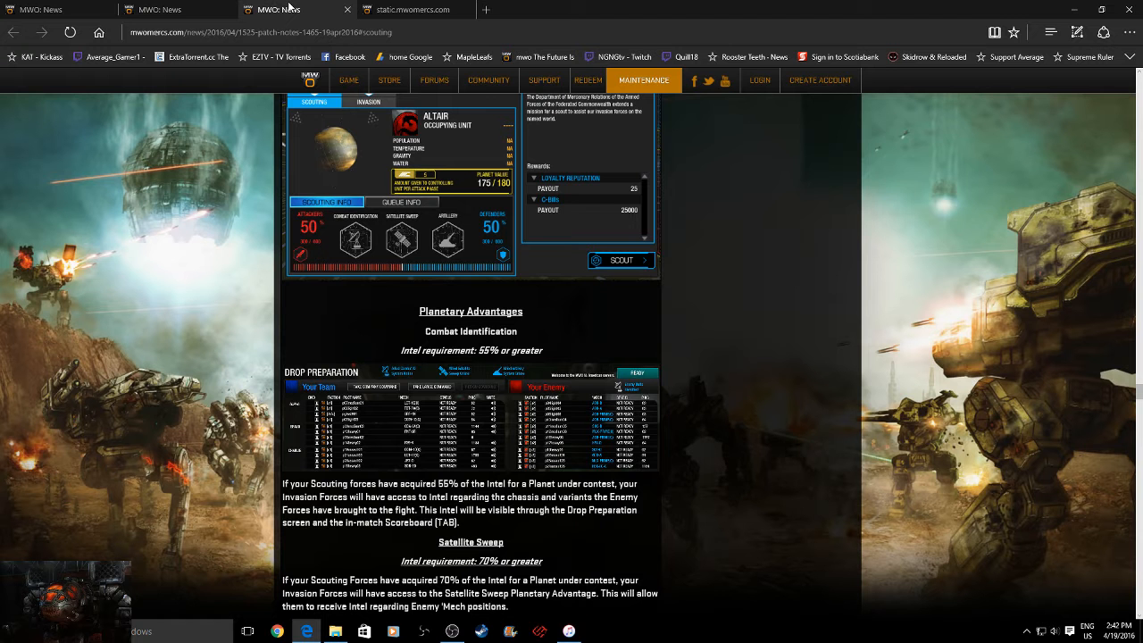
pyautogui.scroll(-3)
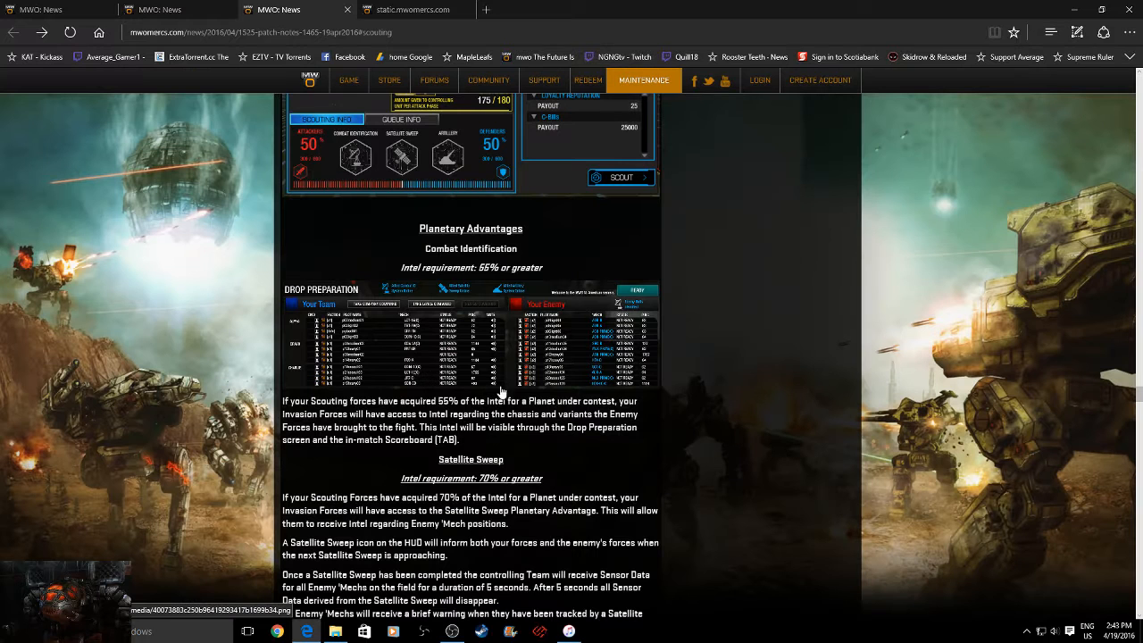
pyautogui.click(420, 9)
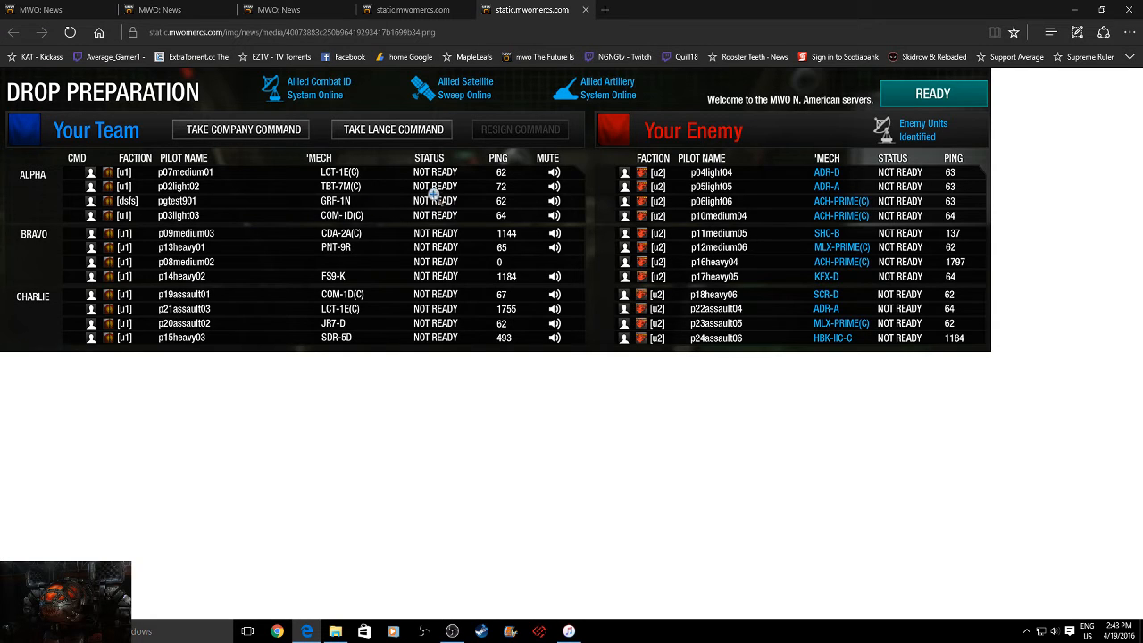
pyautogui.moveTo(121, 148)
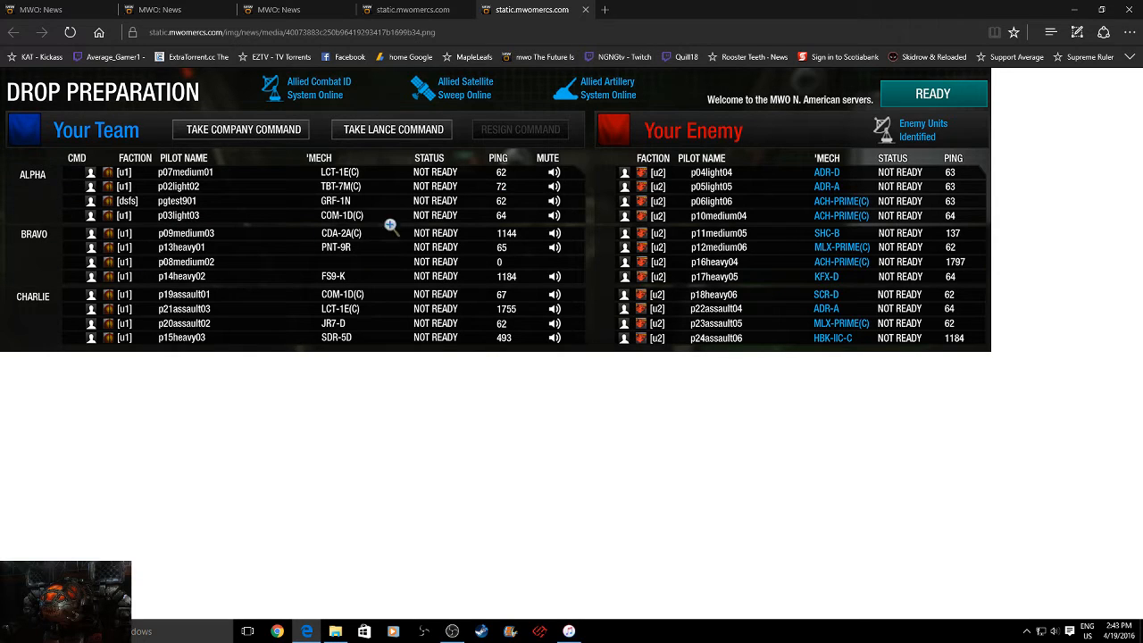
pyautogui.moveTo(920, 261)
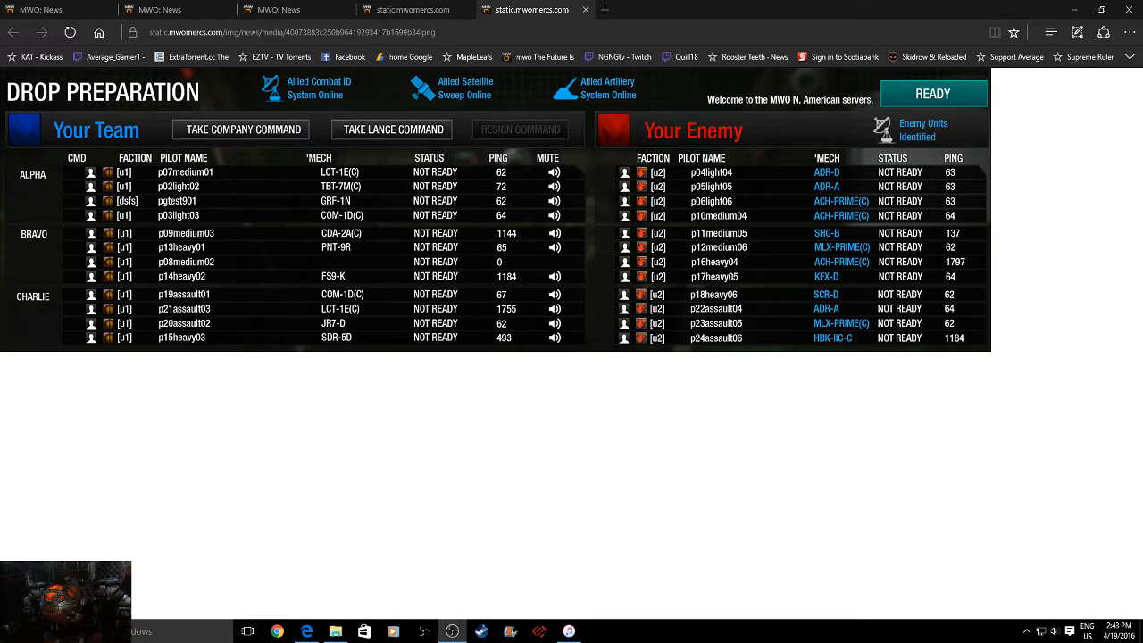
pyautogui.moveTo(243, 147)
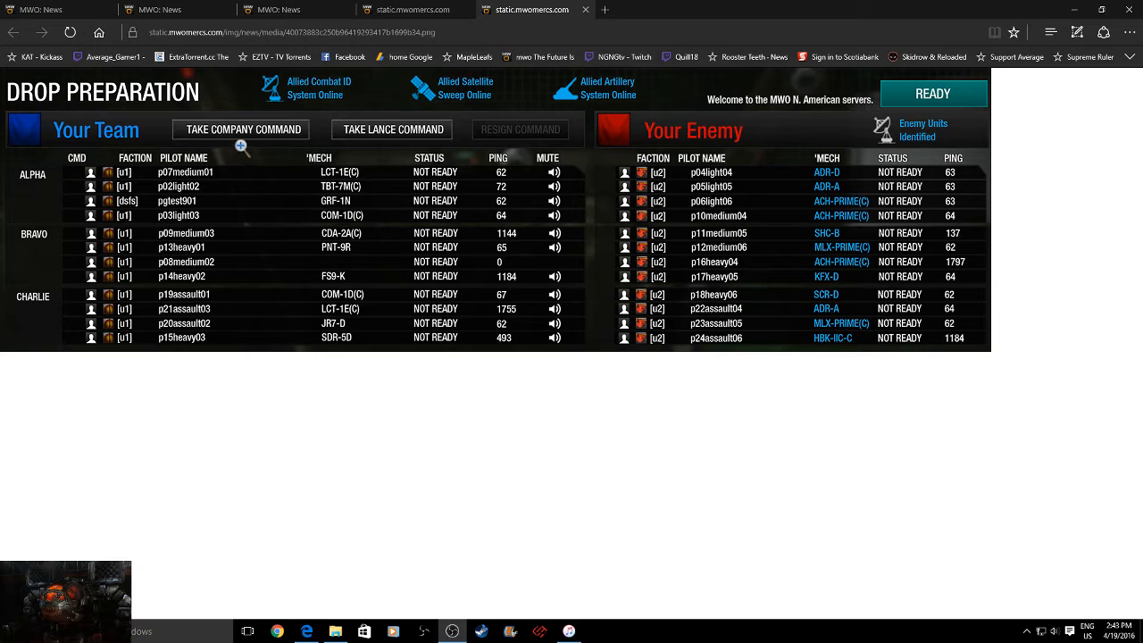
pyautogui.moveTo(205, 246)
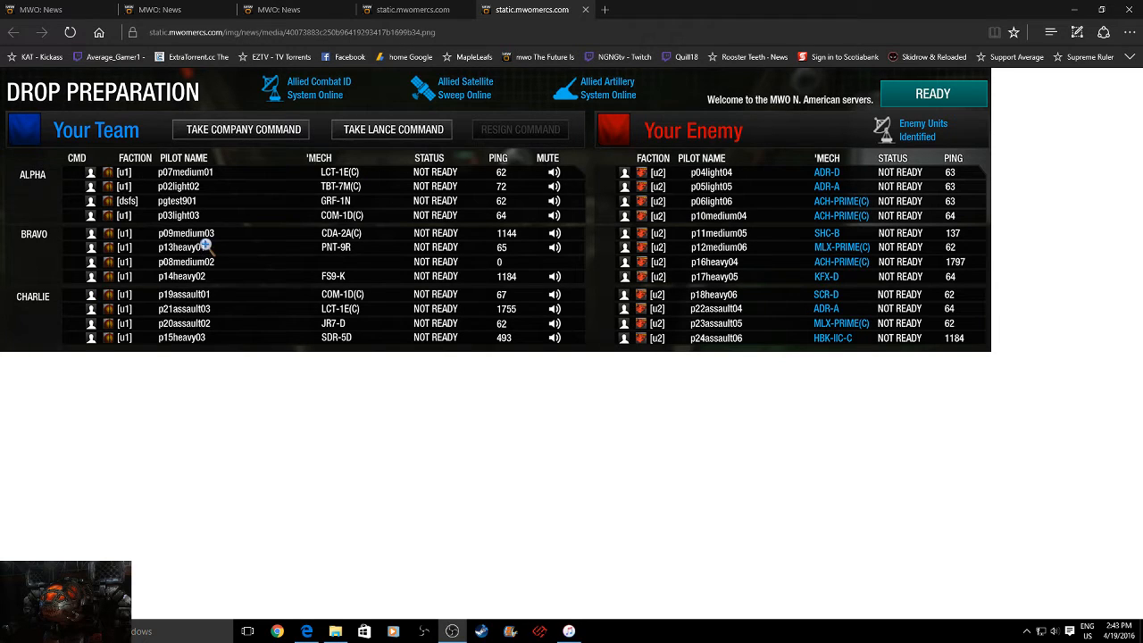
pyautogui.moveTo(366, 275)
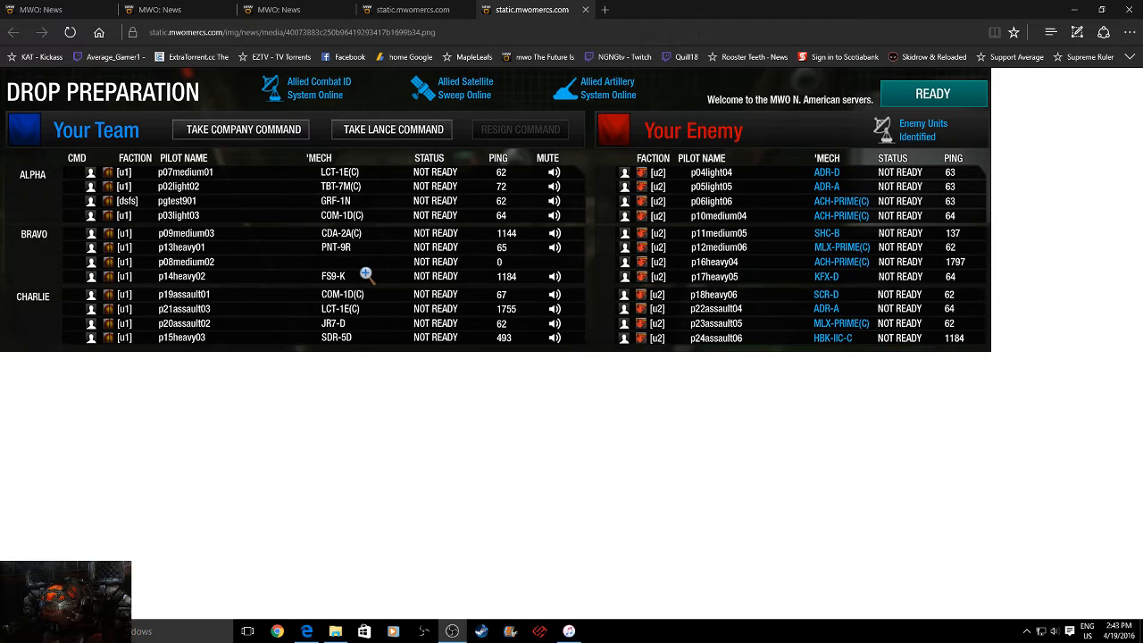
pyautogui.moveTo(347, 246)
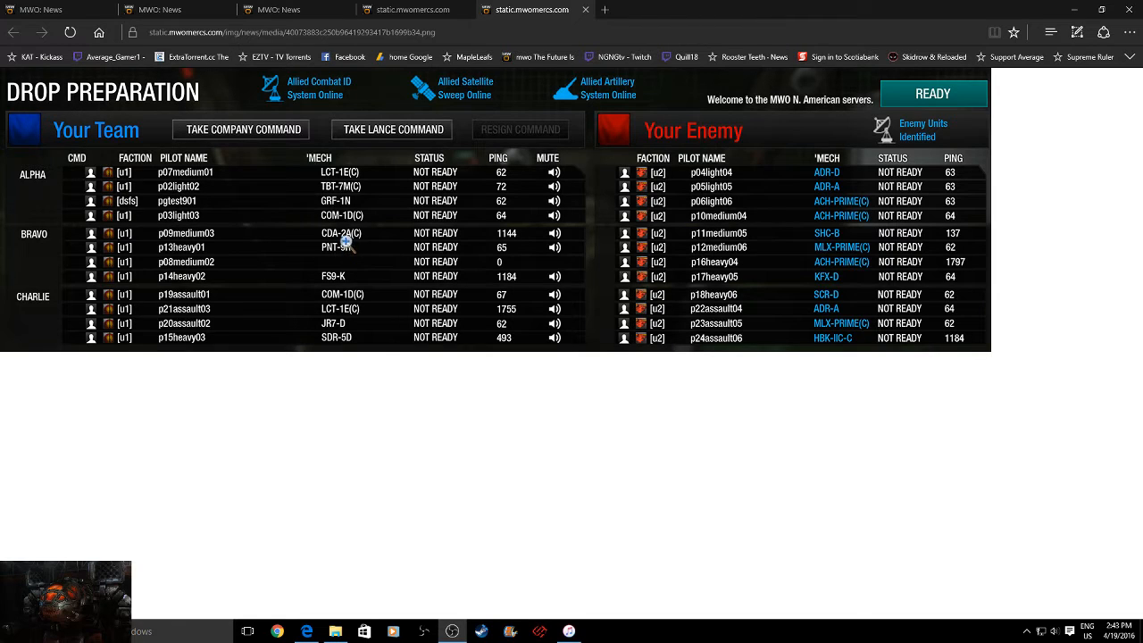
pyautogui.moveTo(875, 230)
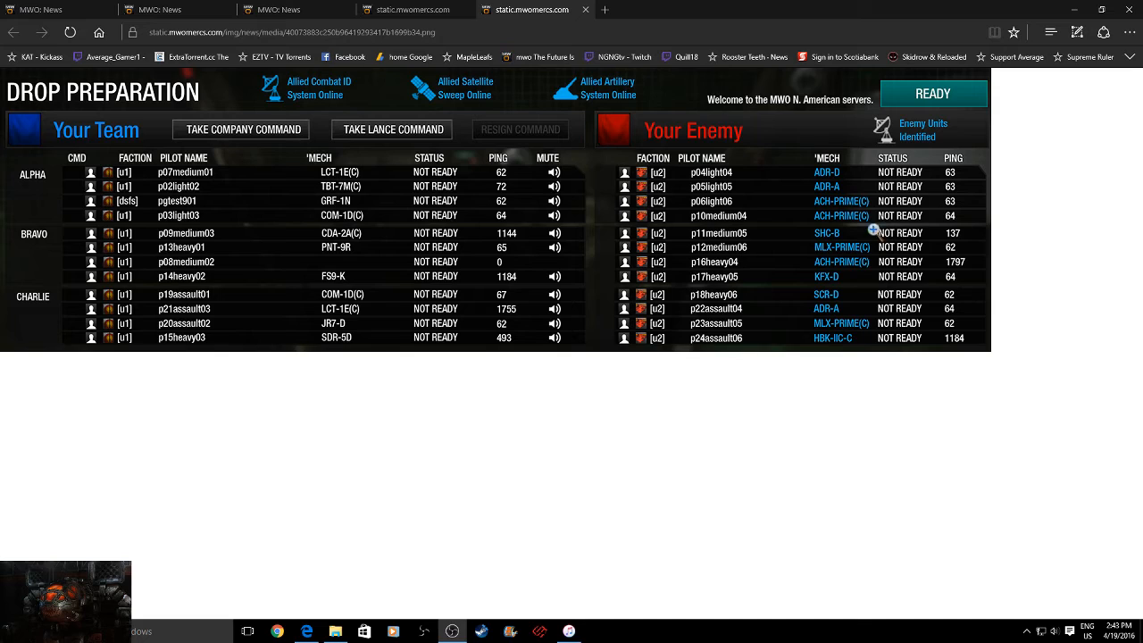
pyautogui.moveTo(694, 423)
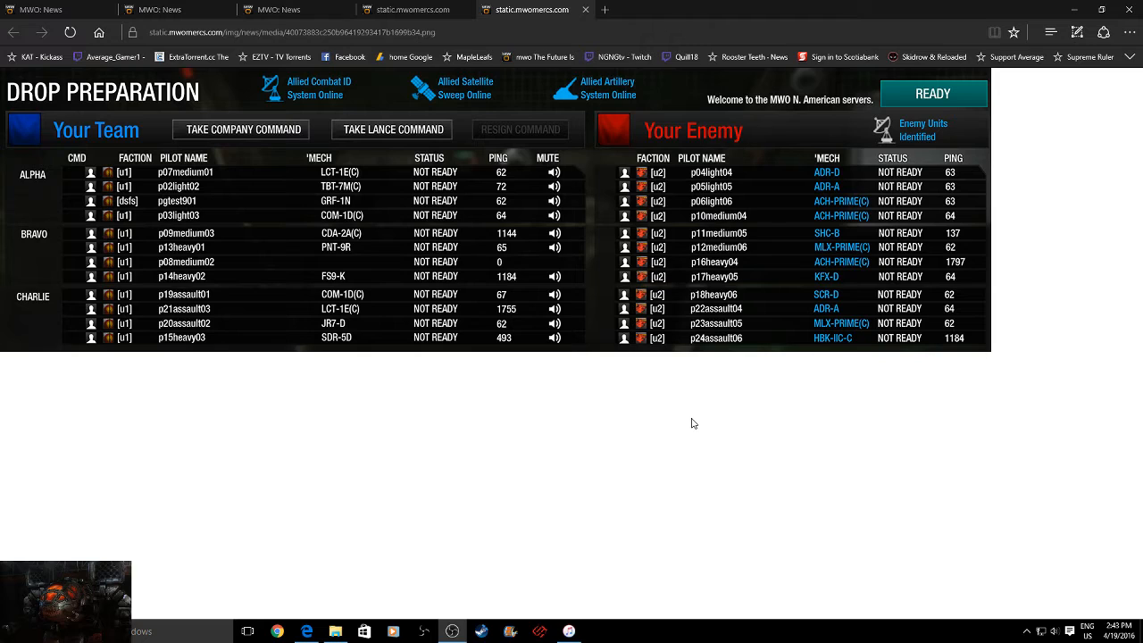
pyautogui.moveTo(680, 390)
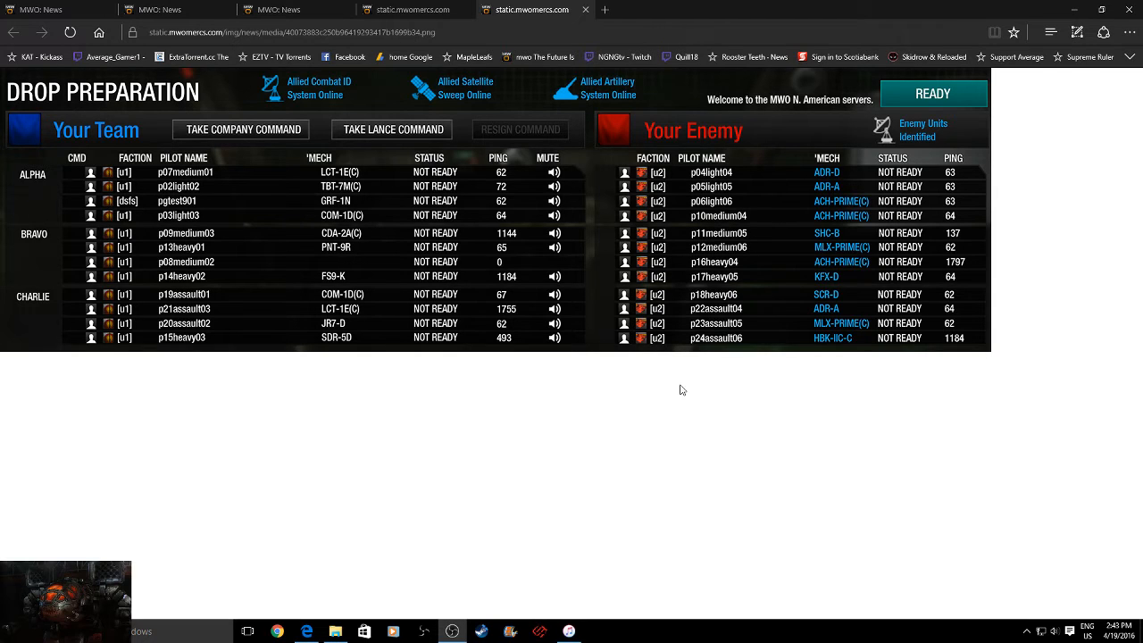
pyautogui.moveTo(323, 232)
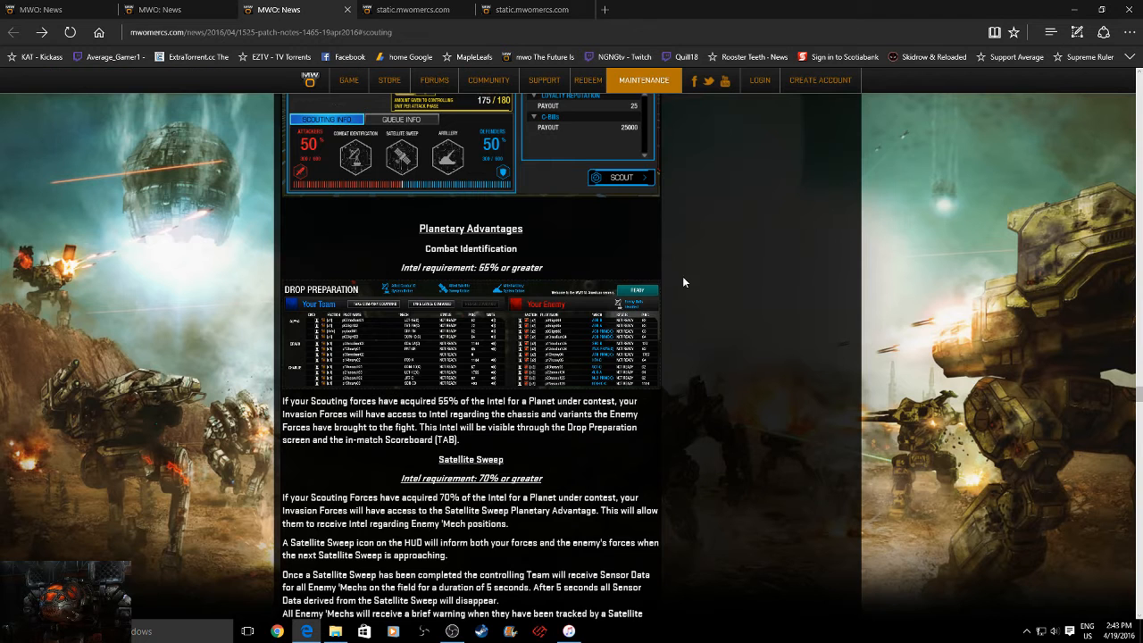
# - Scroll the patch notes around the Satellite Sweep section after the planet information screenshot
pyautogui.scroll(-3)
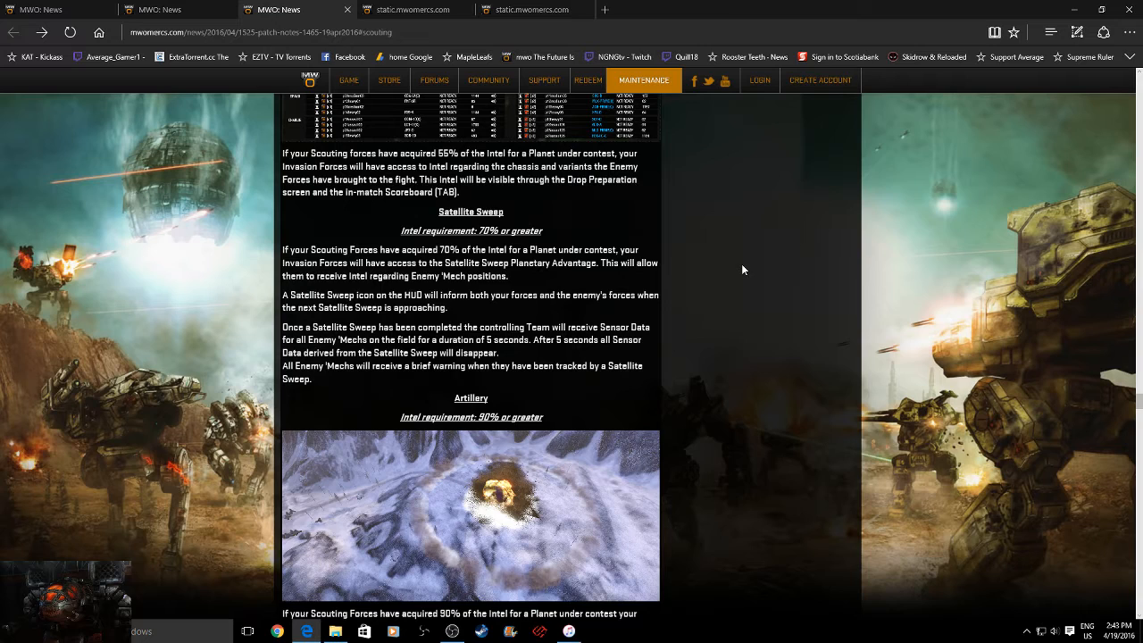
pyautogui.scroll(3)
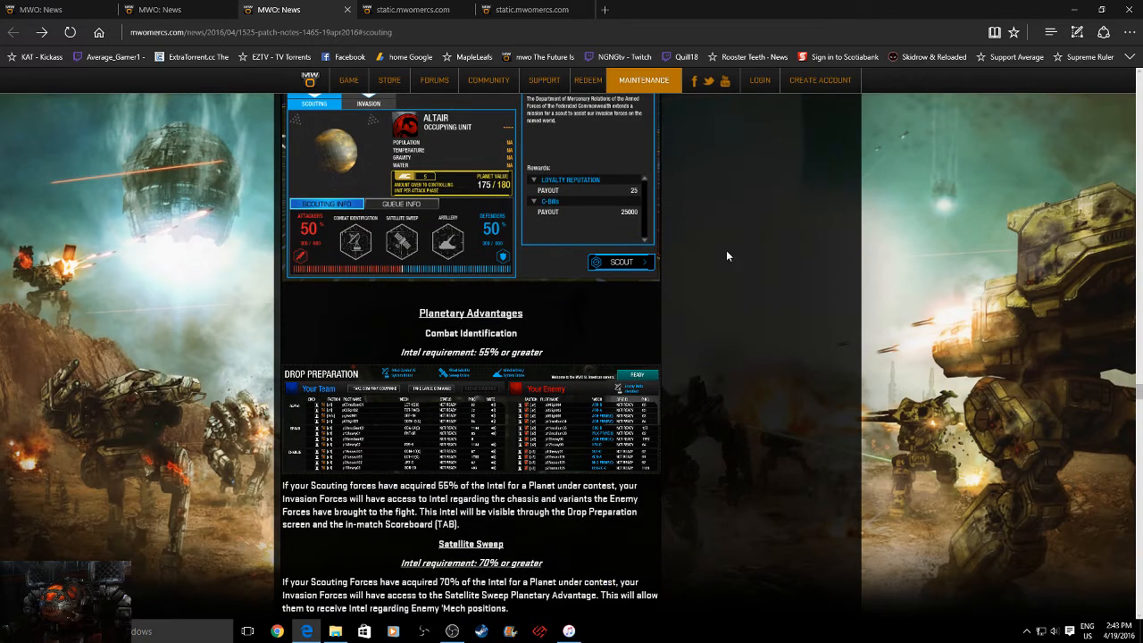
pyautogui.scroll(-3)
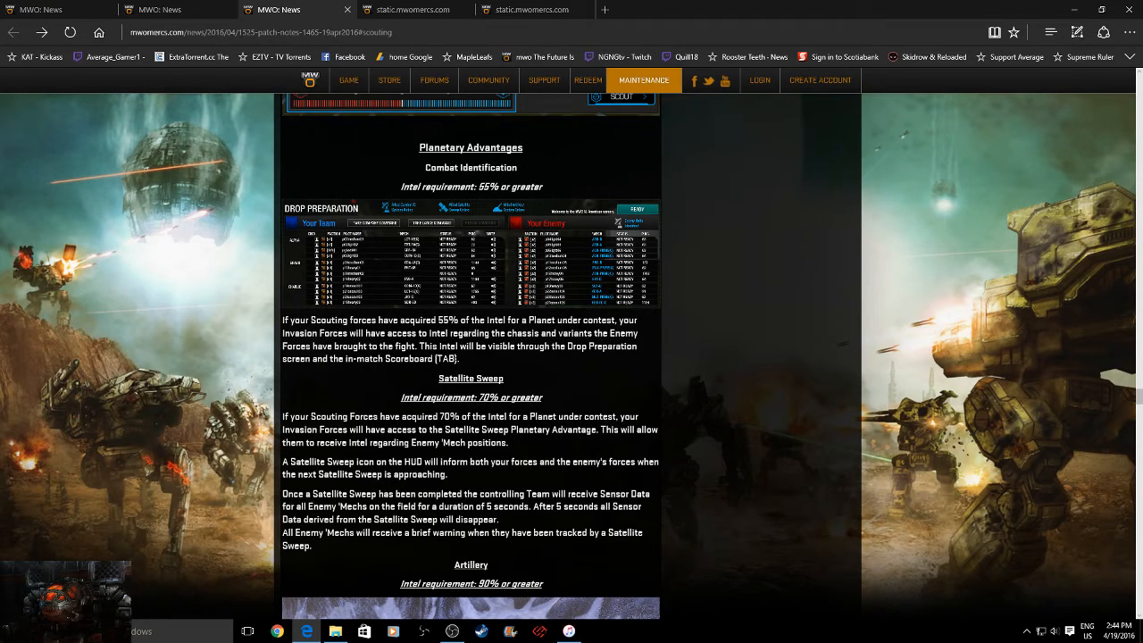
pyautogui.scroll(-3)
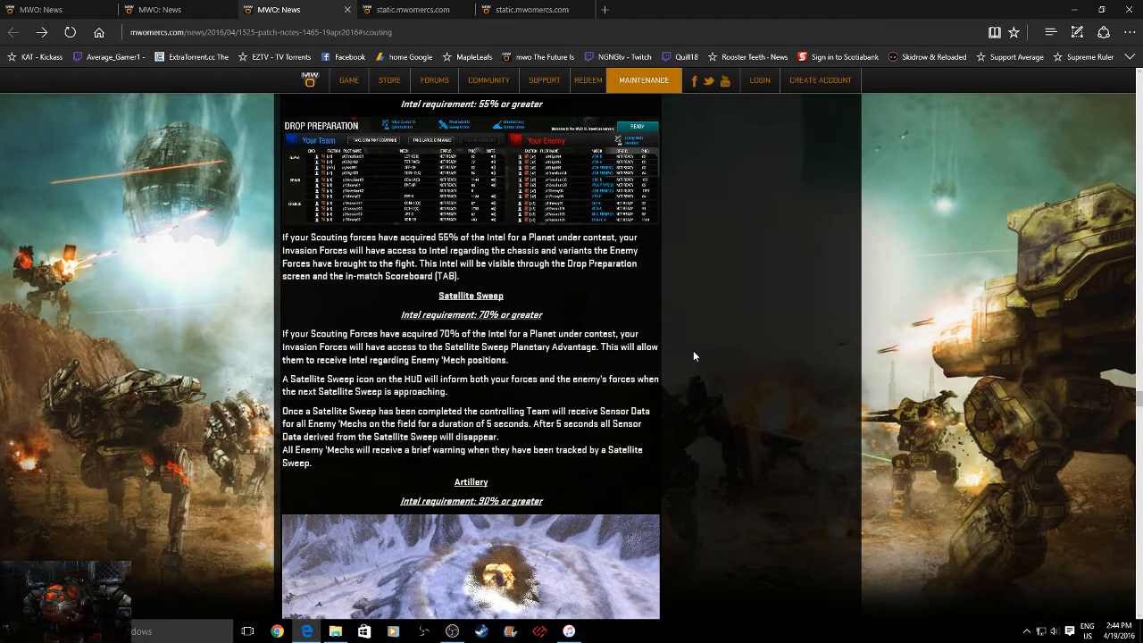
pyautogui.scroll(-3)
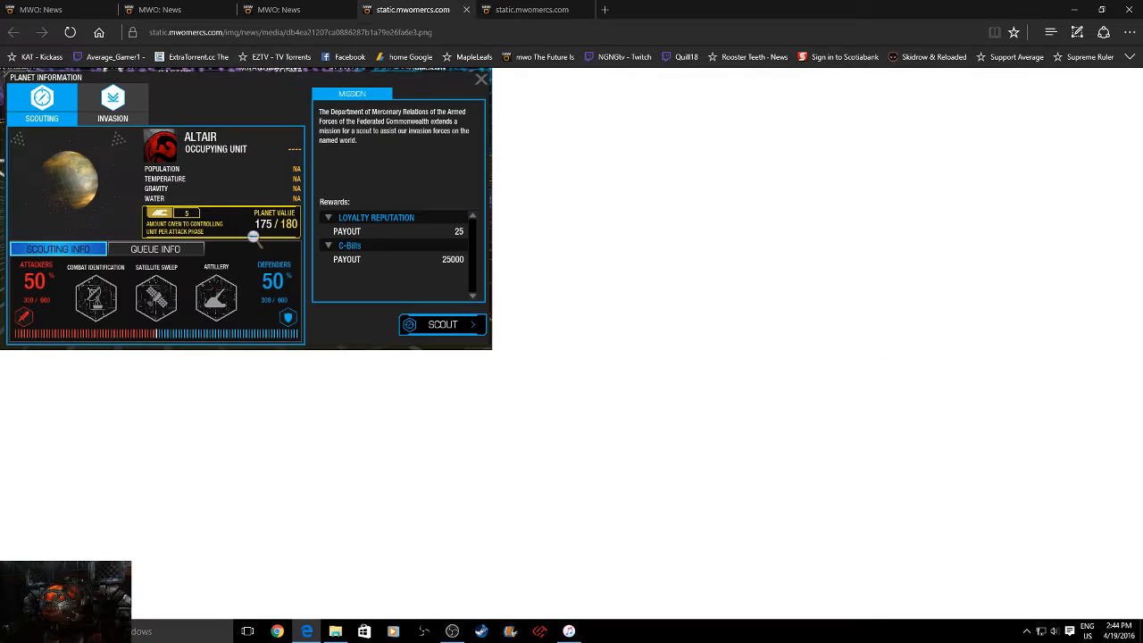
pyautogui.moveTo(153, 347)
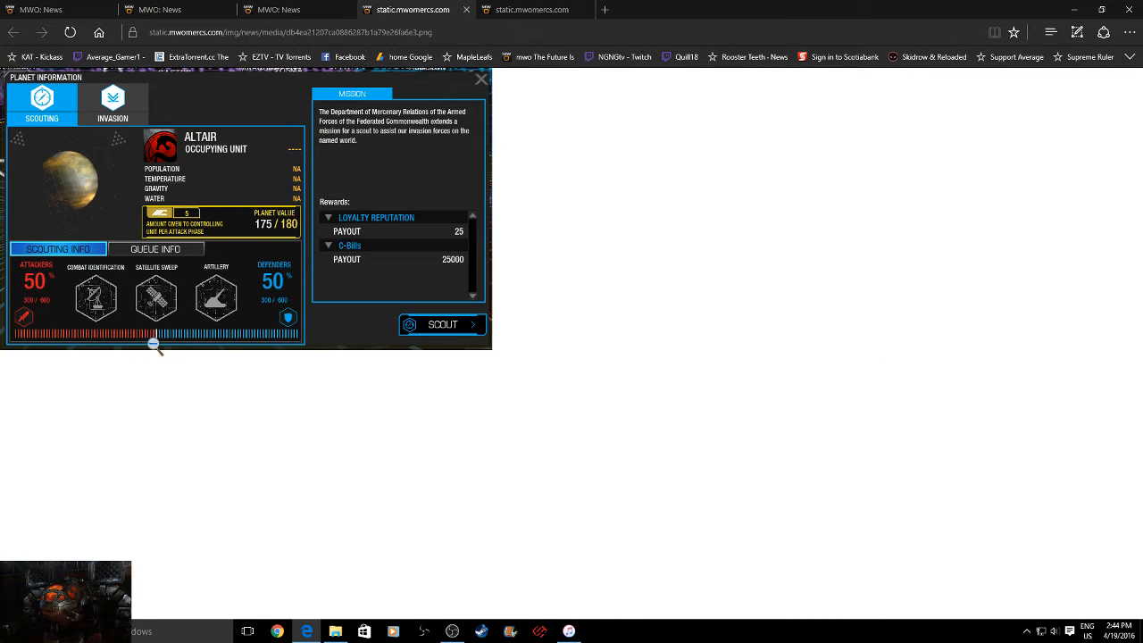
pyautogui.moveTo(61, 343)
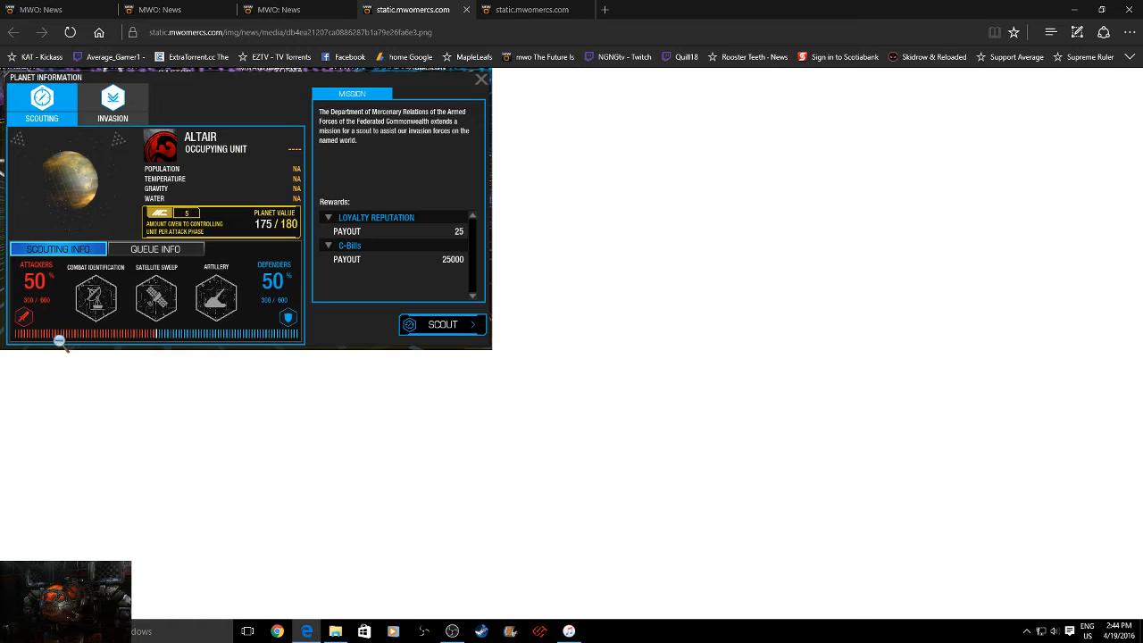
pyautogui.moveTo(159, 284)
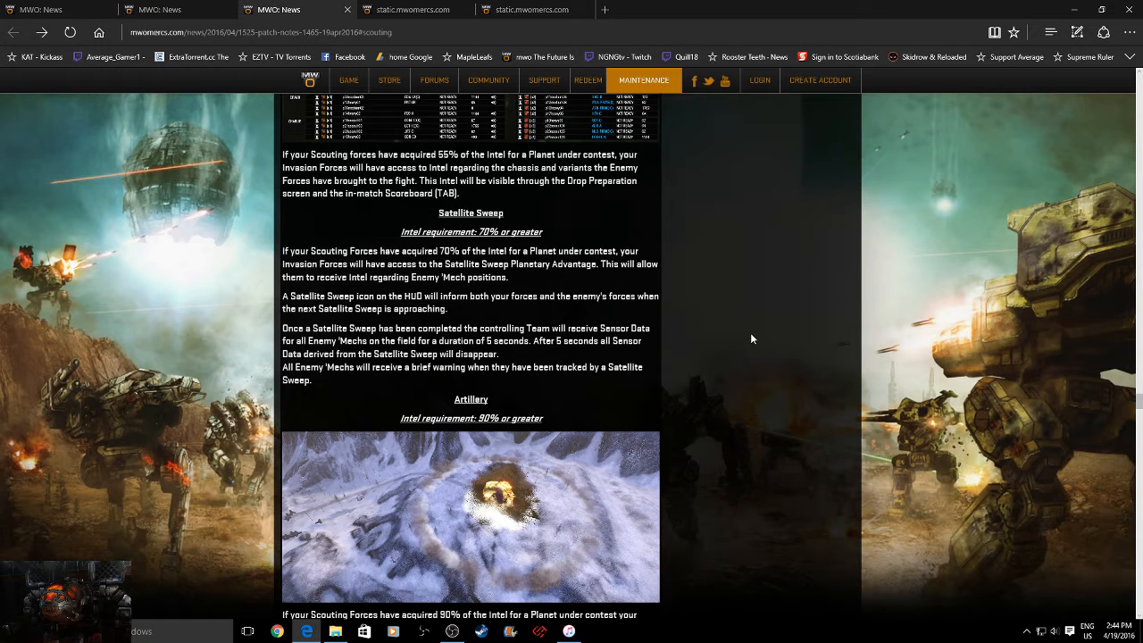
pyautogui.scroll(-3)
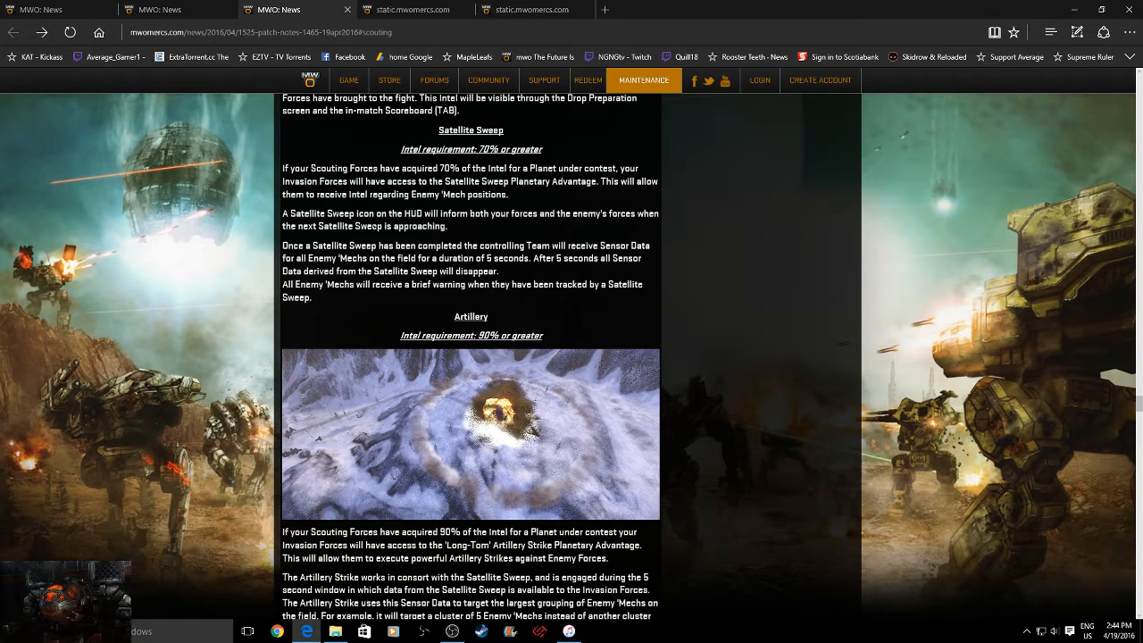
pyautogui.moveTo(498, 207)
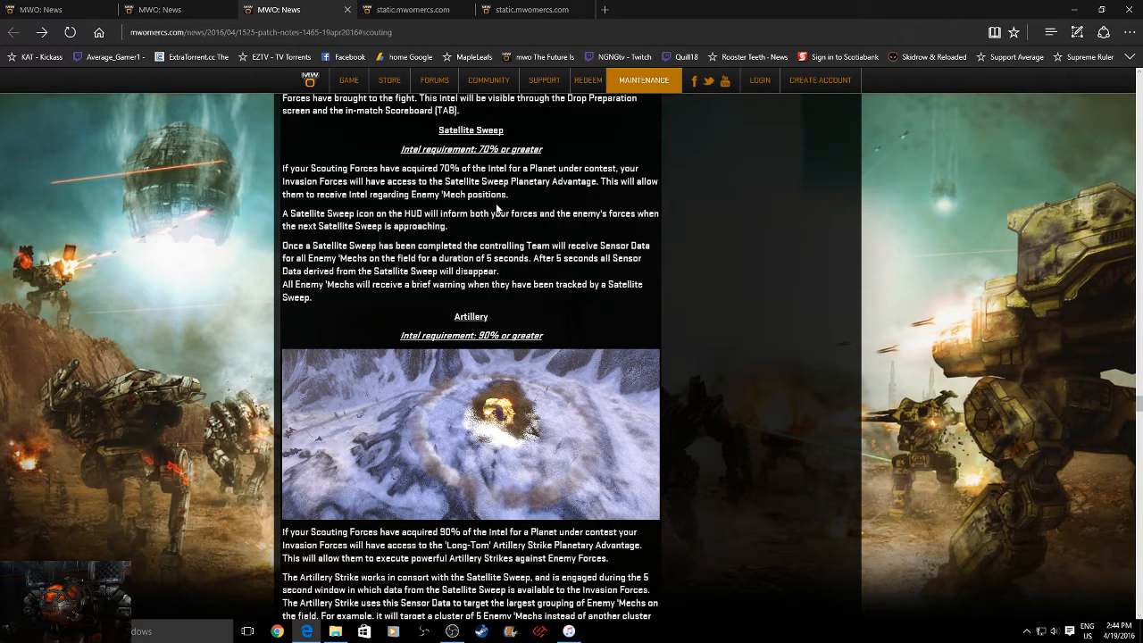
pyautogui.moveTo(500, 232)
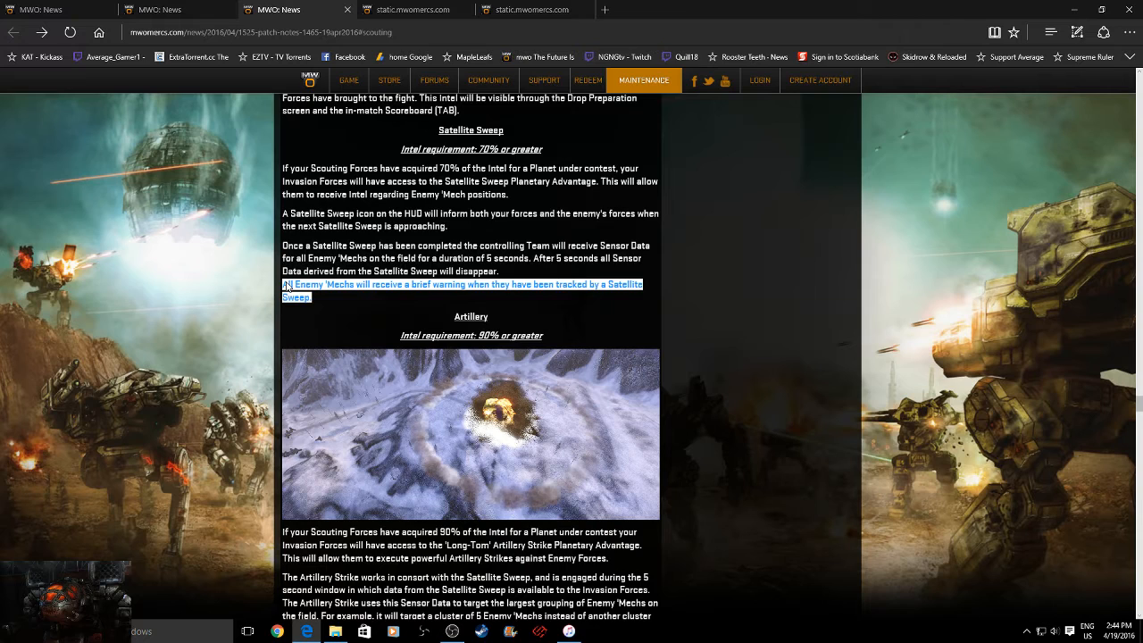
pyautogui.moveTo(351, 311)
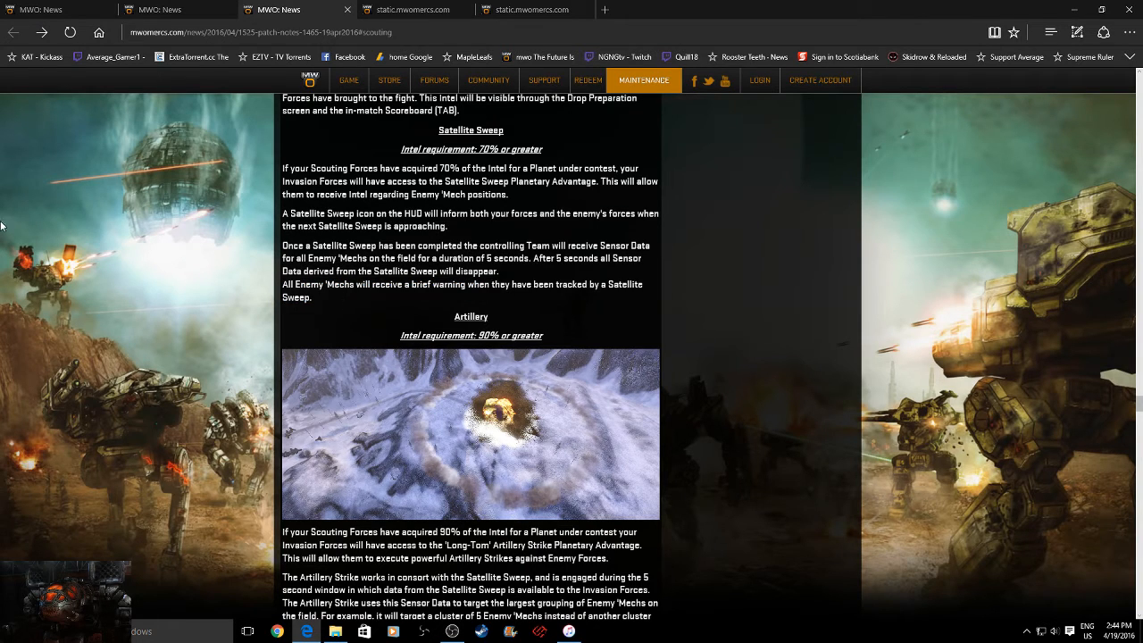
pyautogui.moveTo(159, 139)
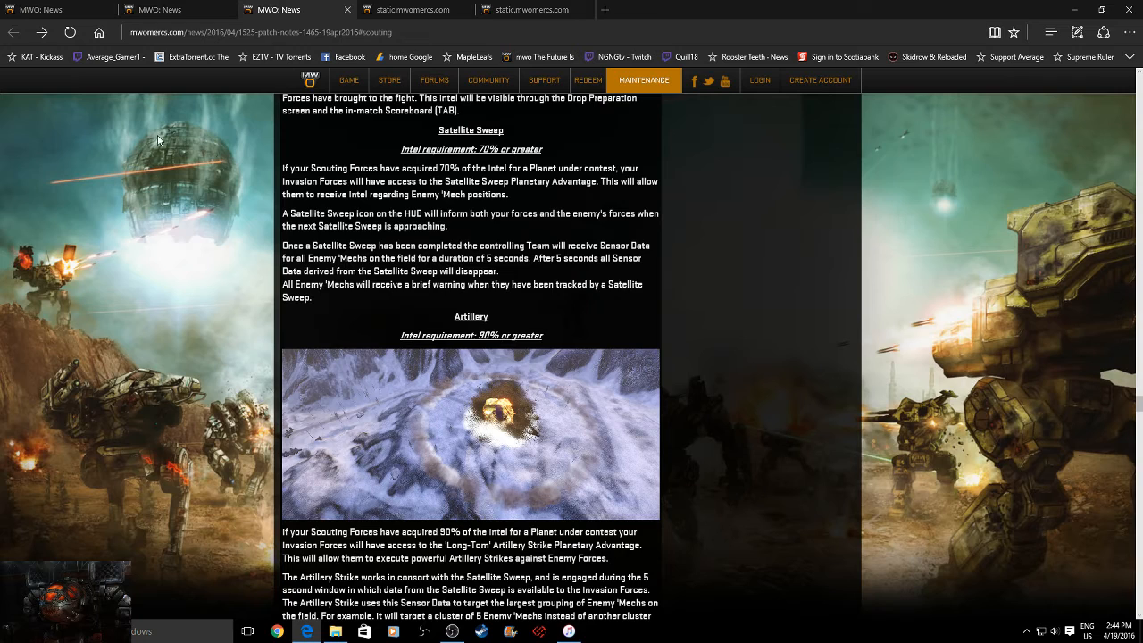
pyautogui.moveTo(615, 297)
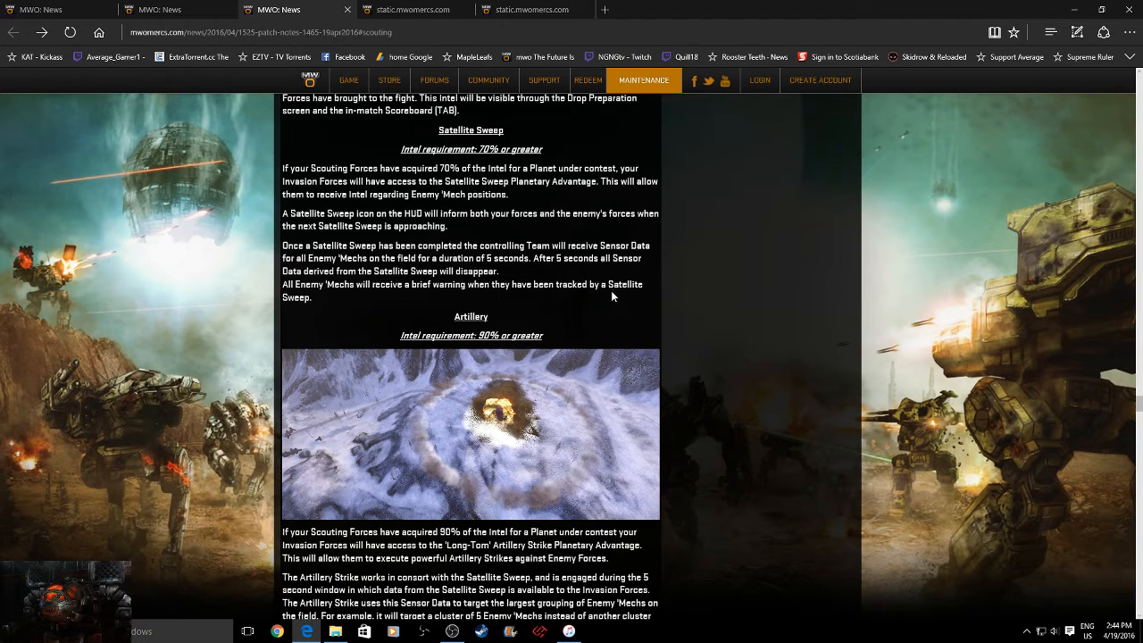
pyautogui.moveTo(615, 296)
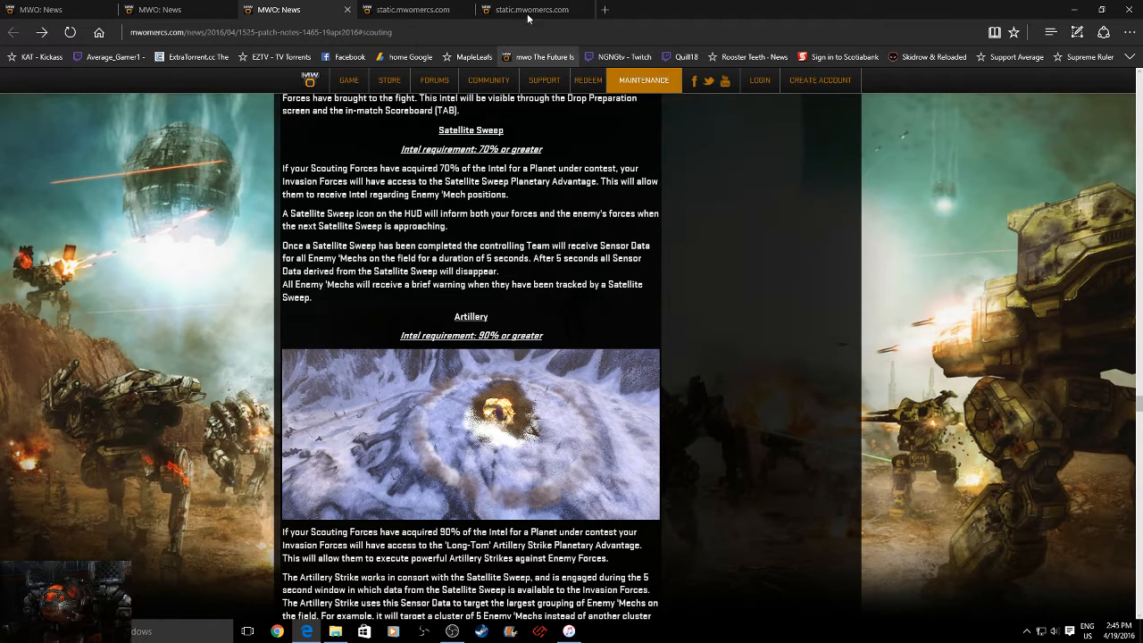
# - Return to the patch notes tab showing the Artillery strike description and the War Planning heading
pyautogui.click(407, 11)
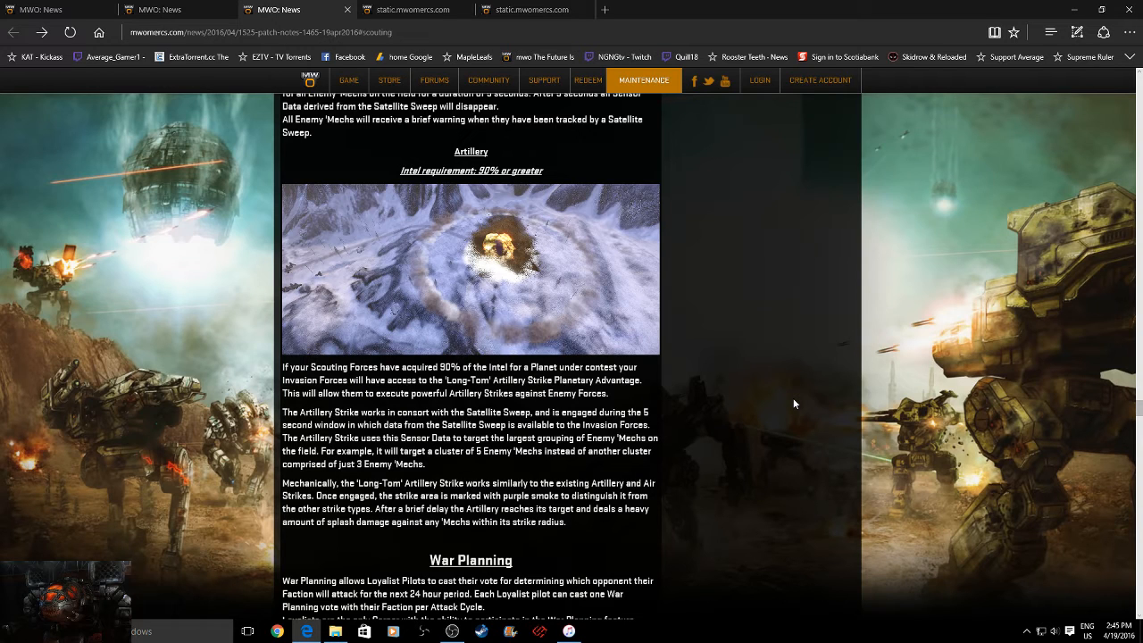
pyautogui.moveTo(1054, 359)
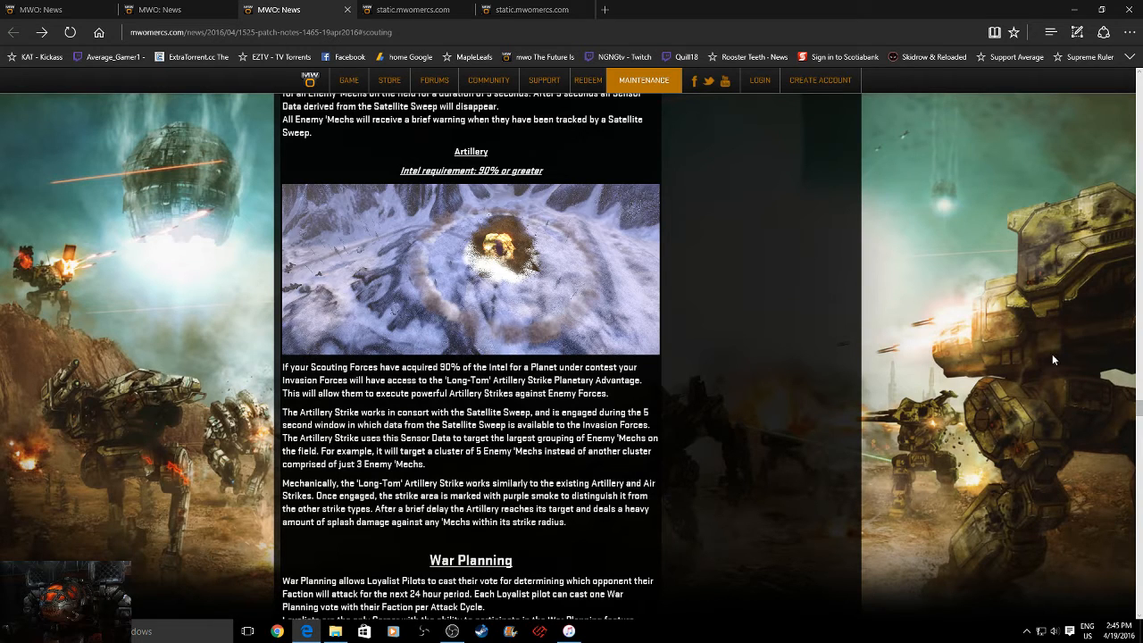
pyautogui.moveTo(779, 446)
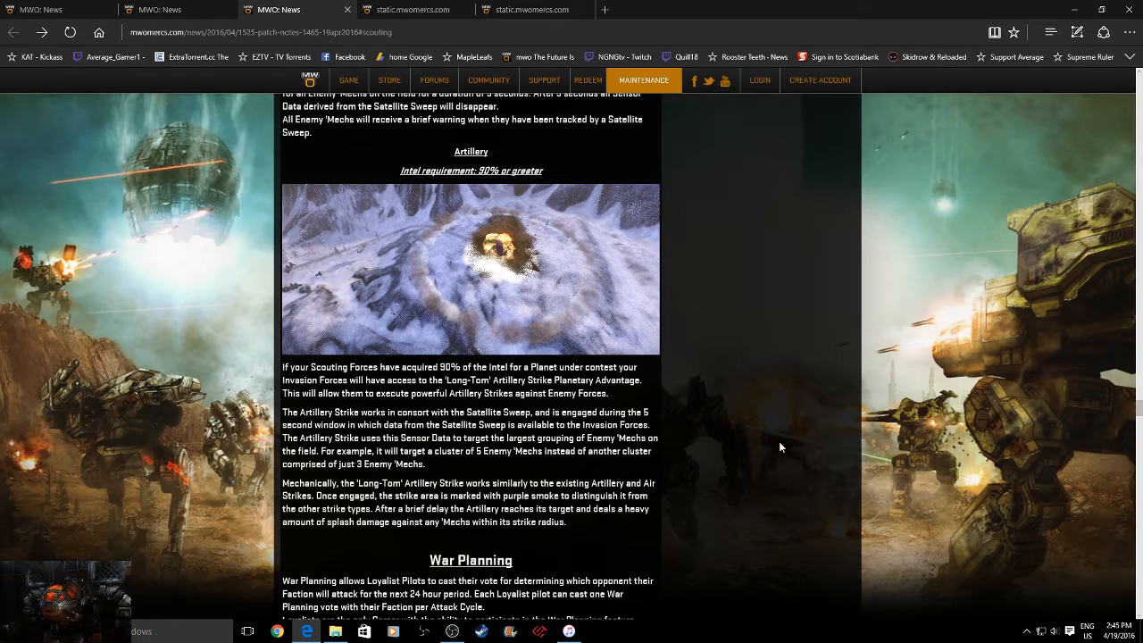
pyautogui.moveTo(765, 491)
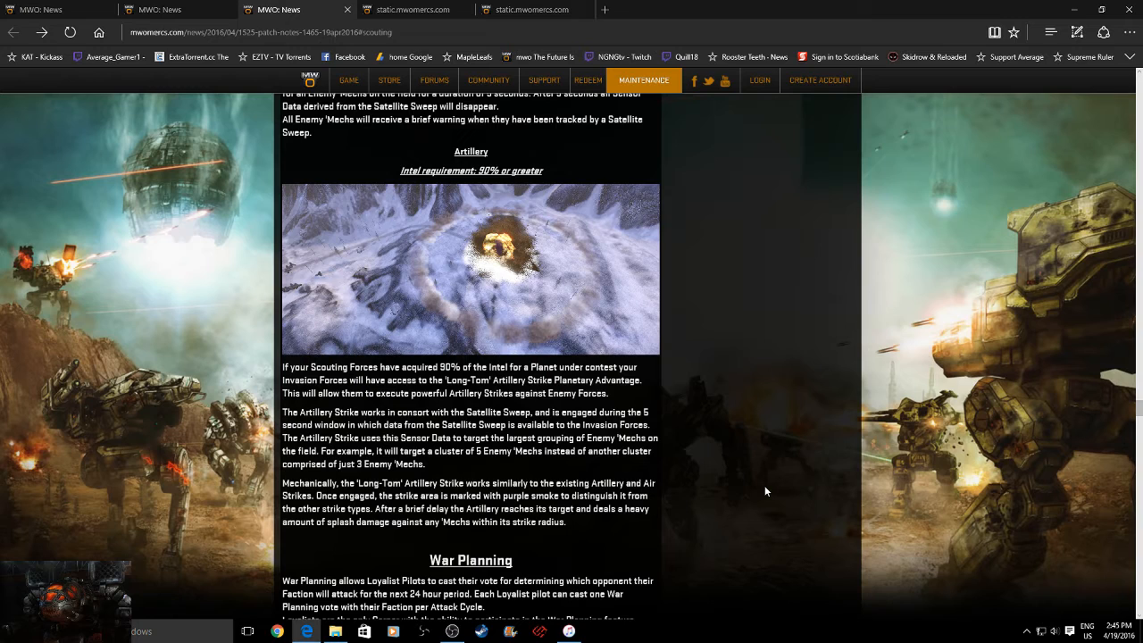
pyautogui.moveTo(761, 321)
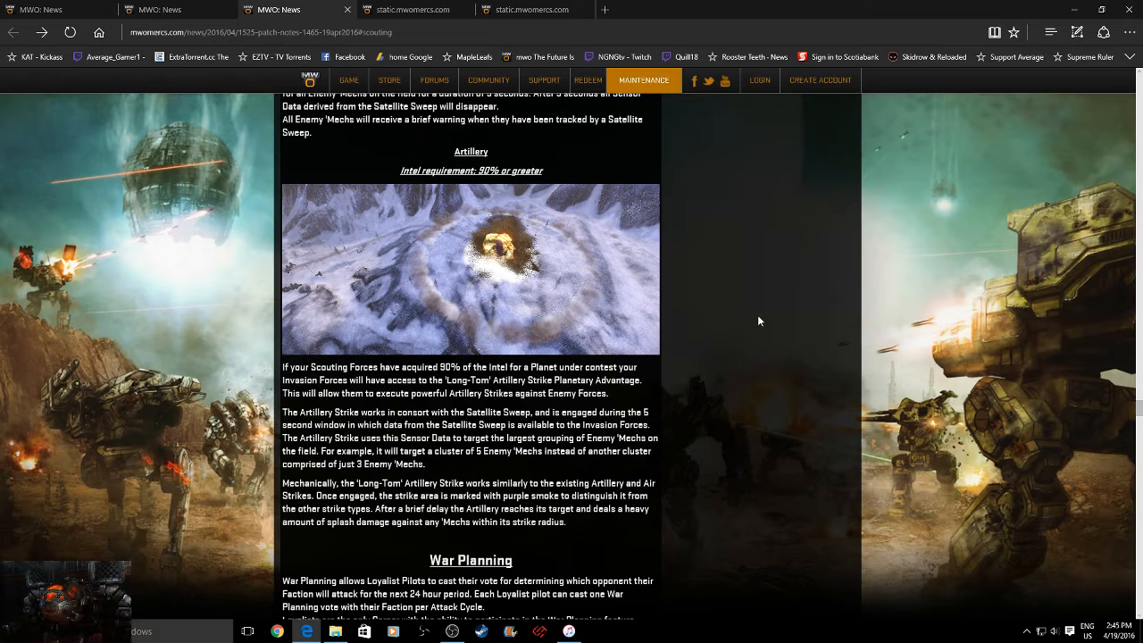
pyautogui.moveTo(522, 203)
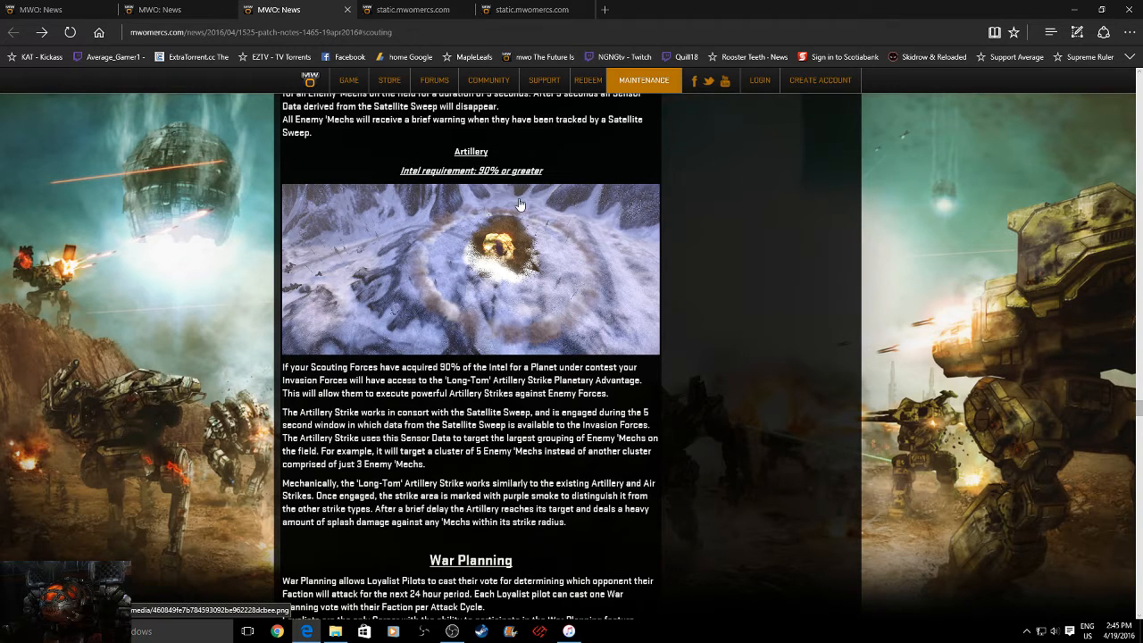
pyautogui.moveTo(451, 225)
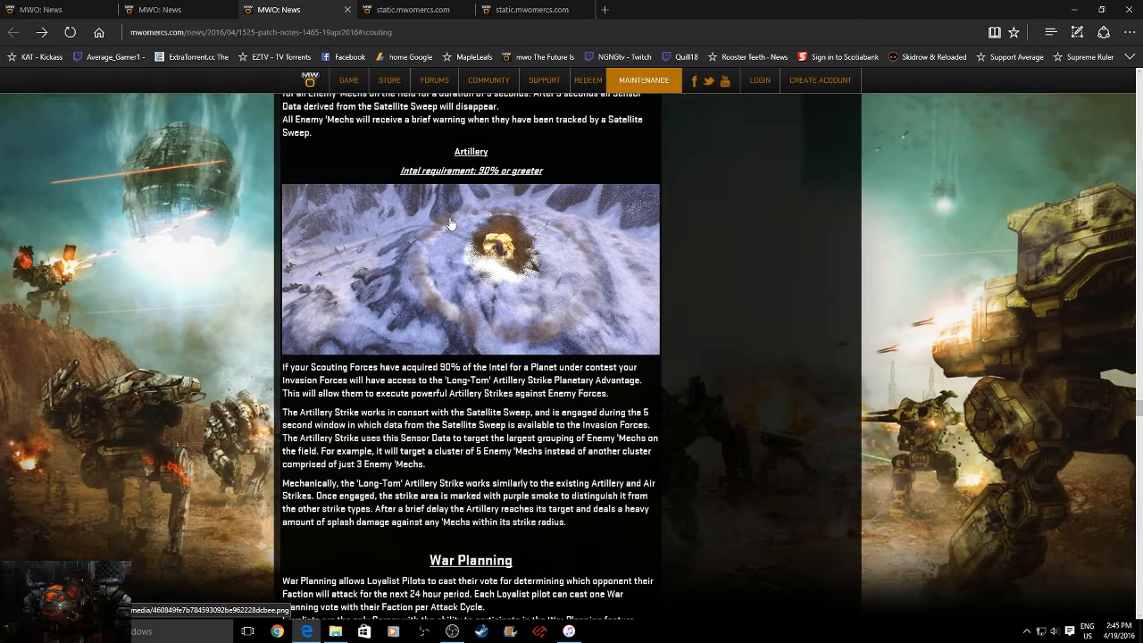
pyautogui.moveTo(611, 318)
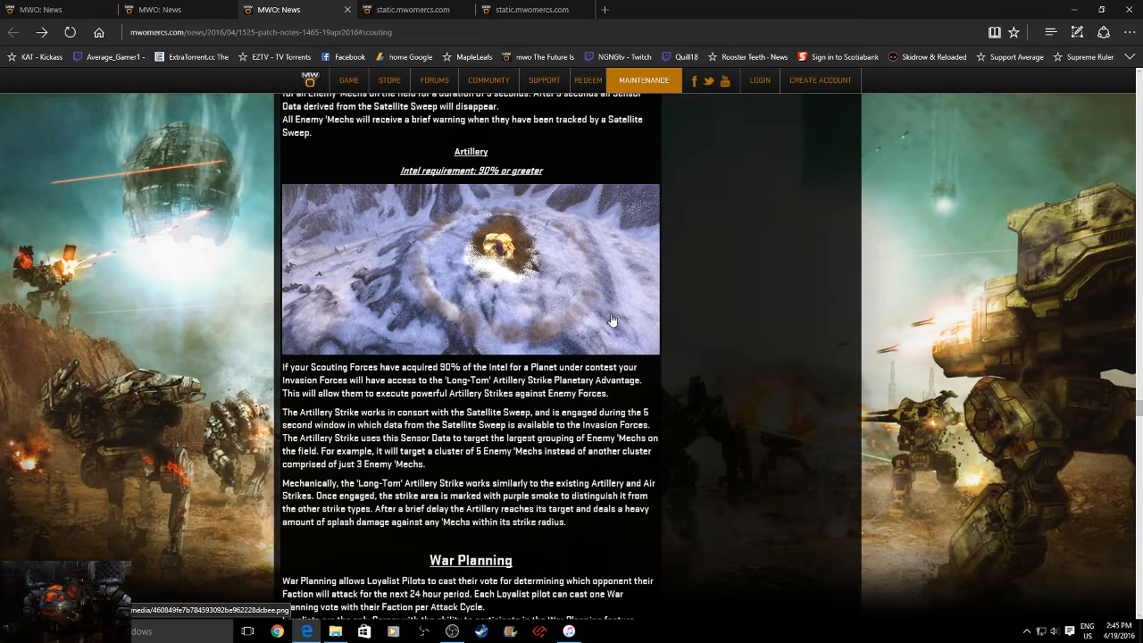
pyautogui.moveTo(564, 278)
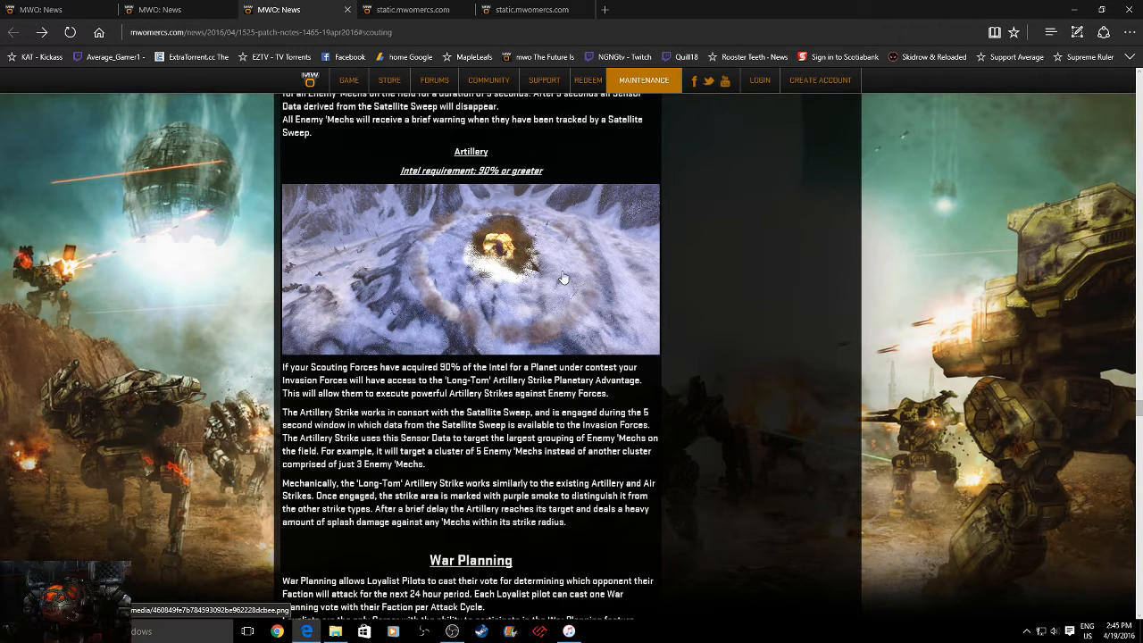
pyautogui.moveTo(600, 302)
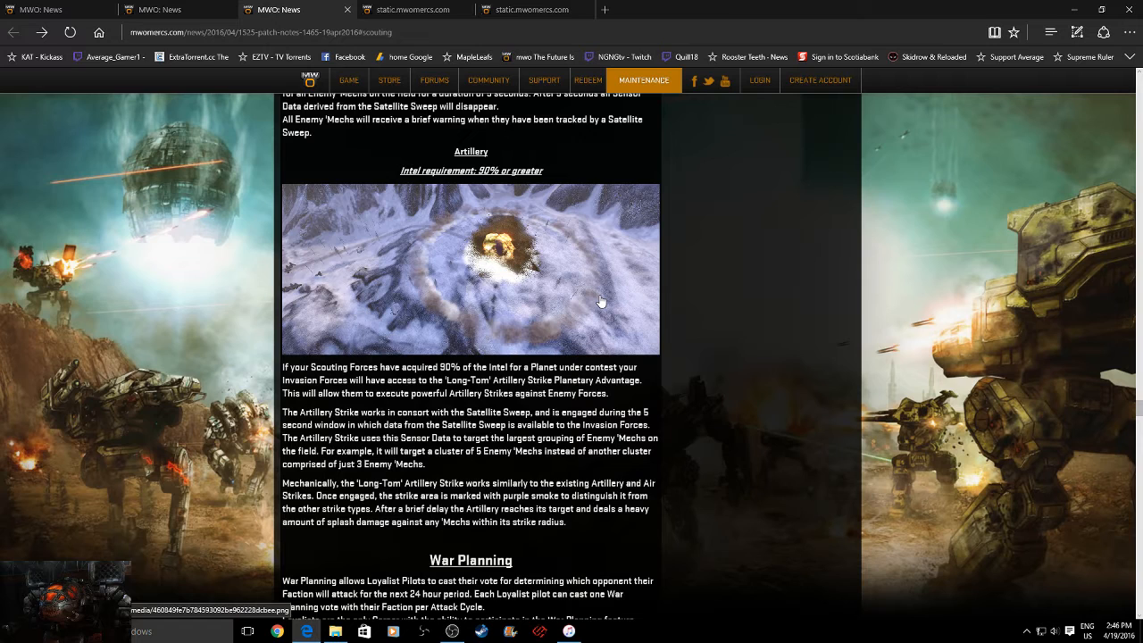
pyautogui.moveTo(455, 222)
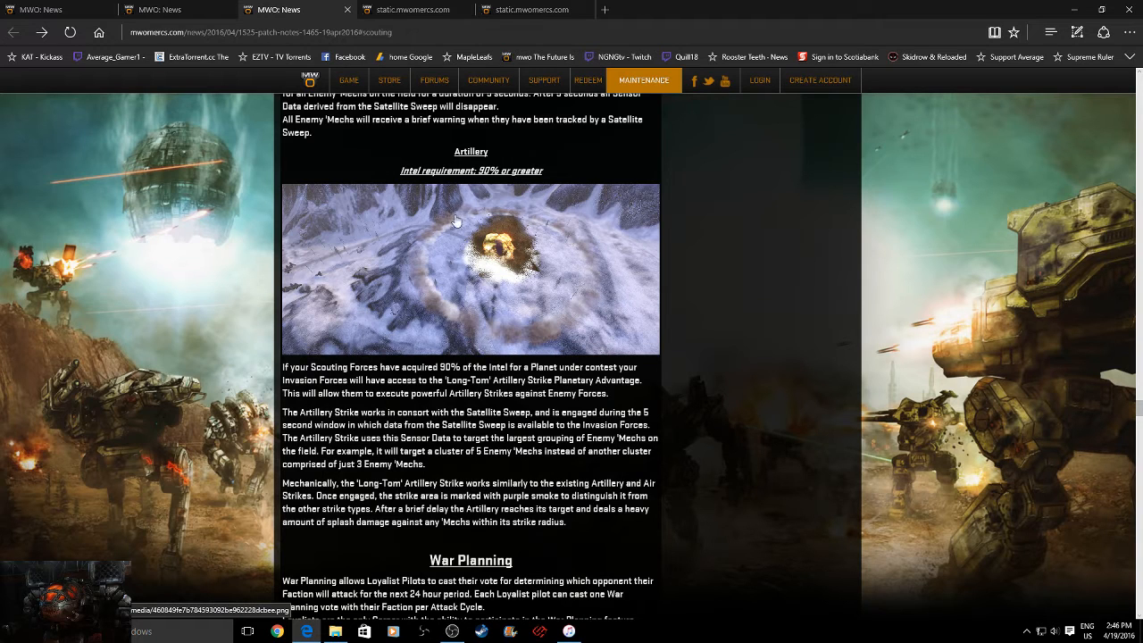
pyautogui.moveTo(597, 300)
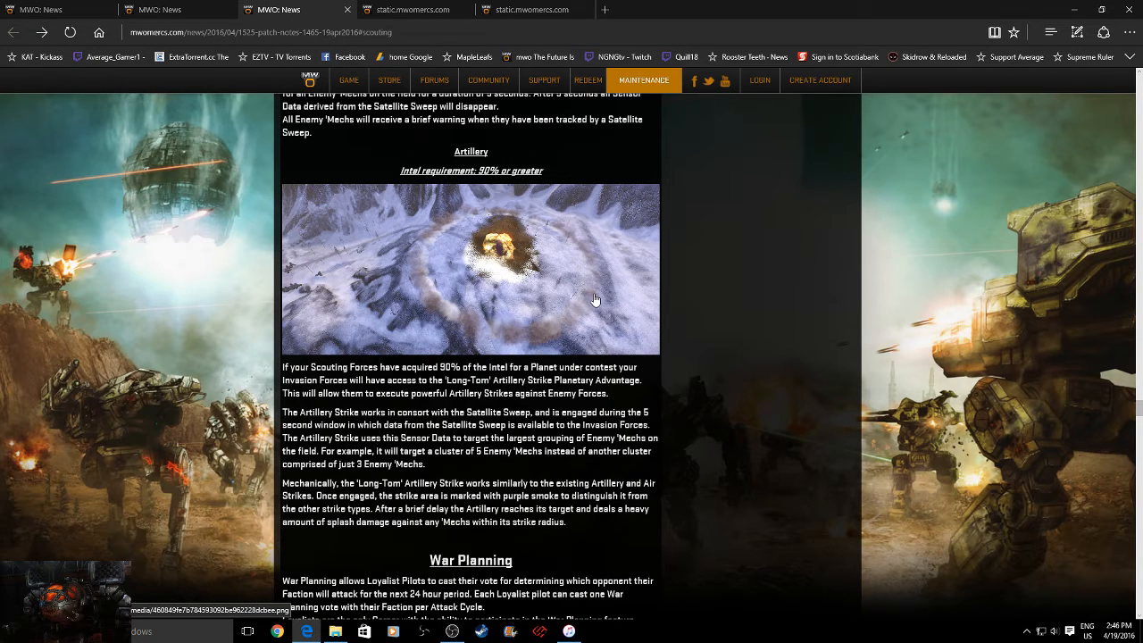
pyautogui.moveTo(509, 257)
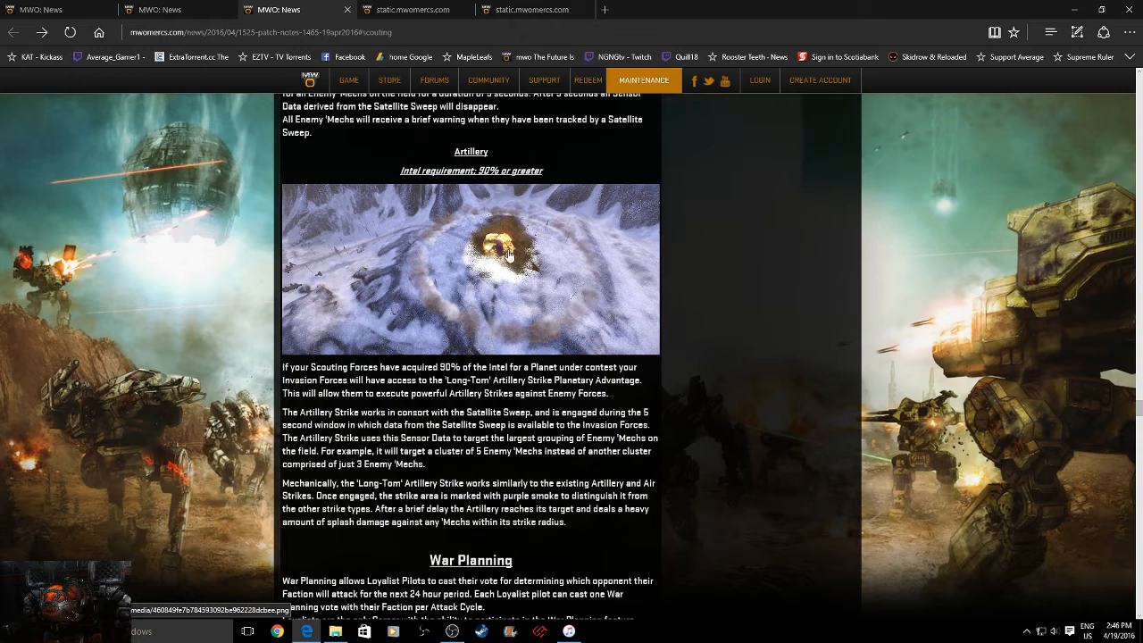
pyautogui.moveTo(504, 261)
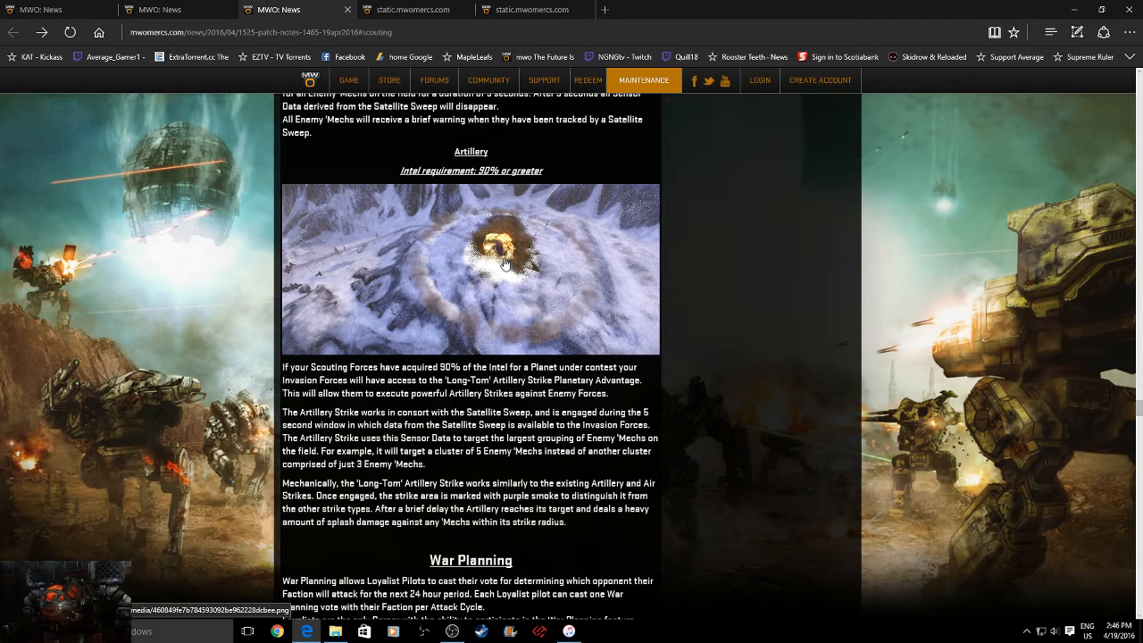
pyautogui.moveTo(503, 268)
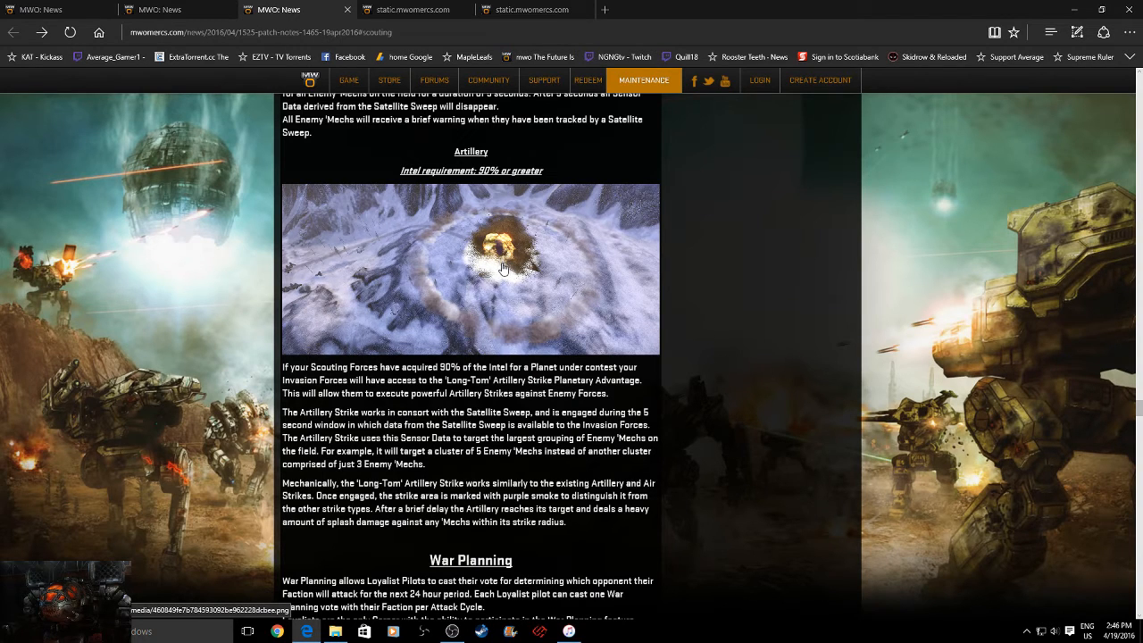
pyautogui.moveTo(436, 282)
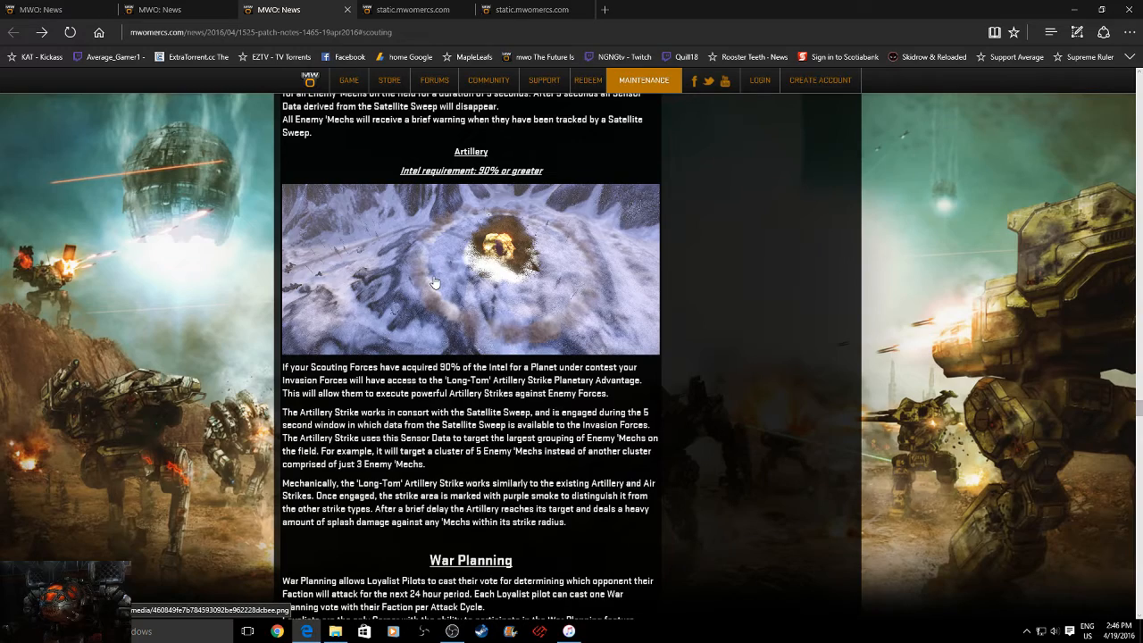
# - Scroll back up past Planet Value to the Scouting section with its Scouting Drop Deck tonnage limits
pyautogui.scroll(-3)
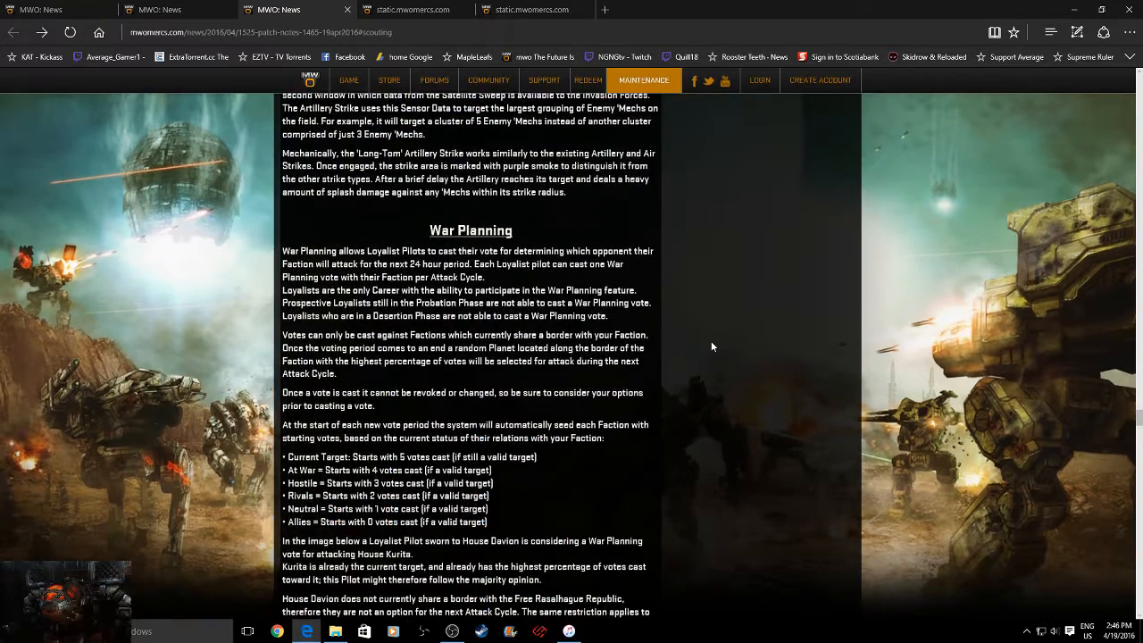
pyautogui.scroll(3)
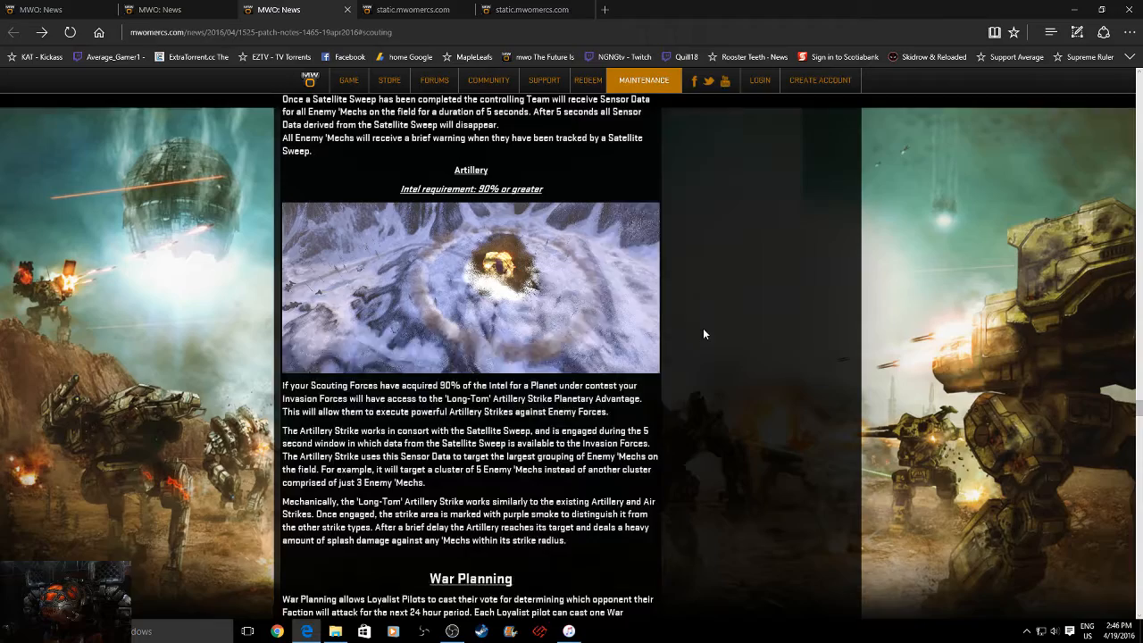
pyautogui.scroll(3)
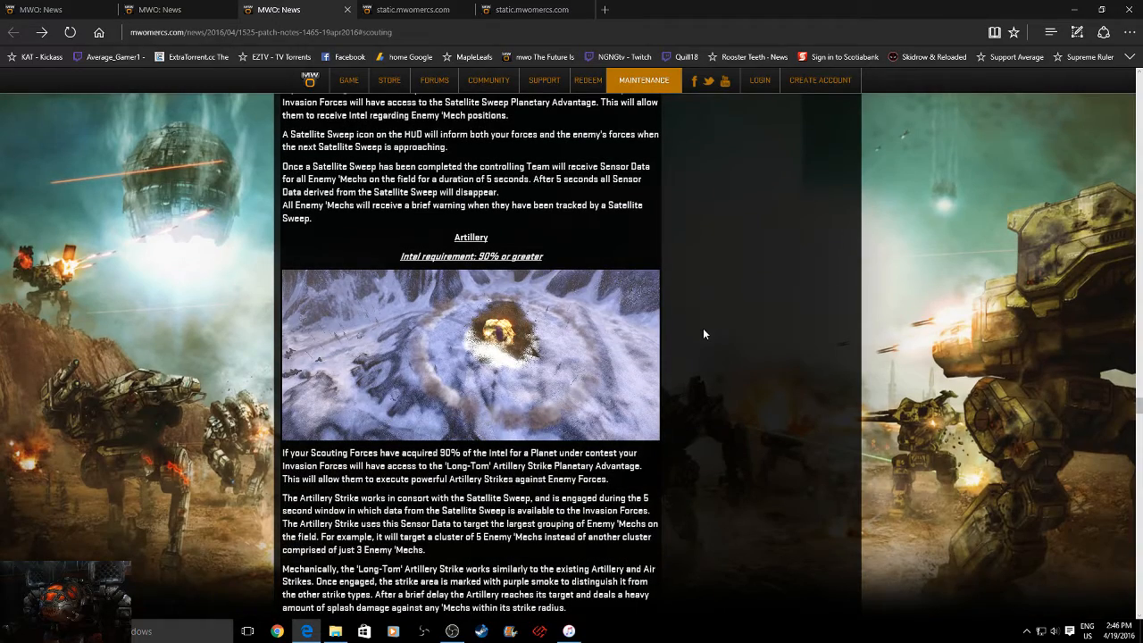
pyautogui.scroll(3)
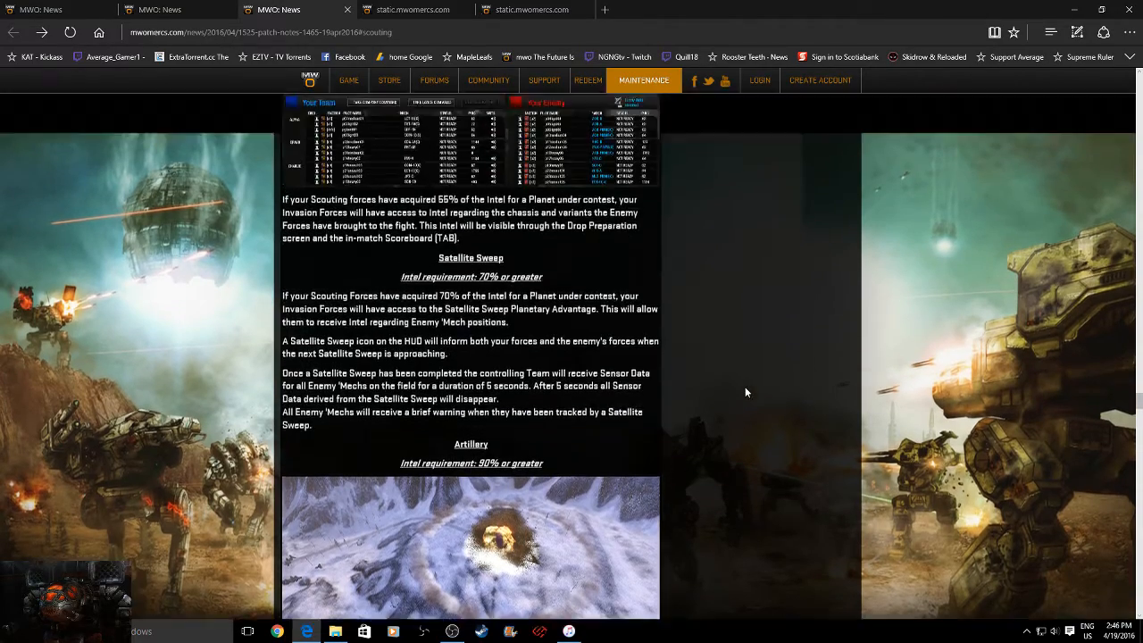
pyautogui.scroll(3)
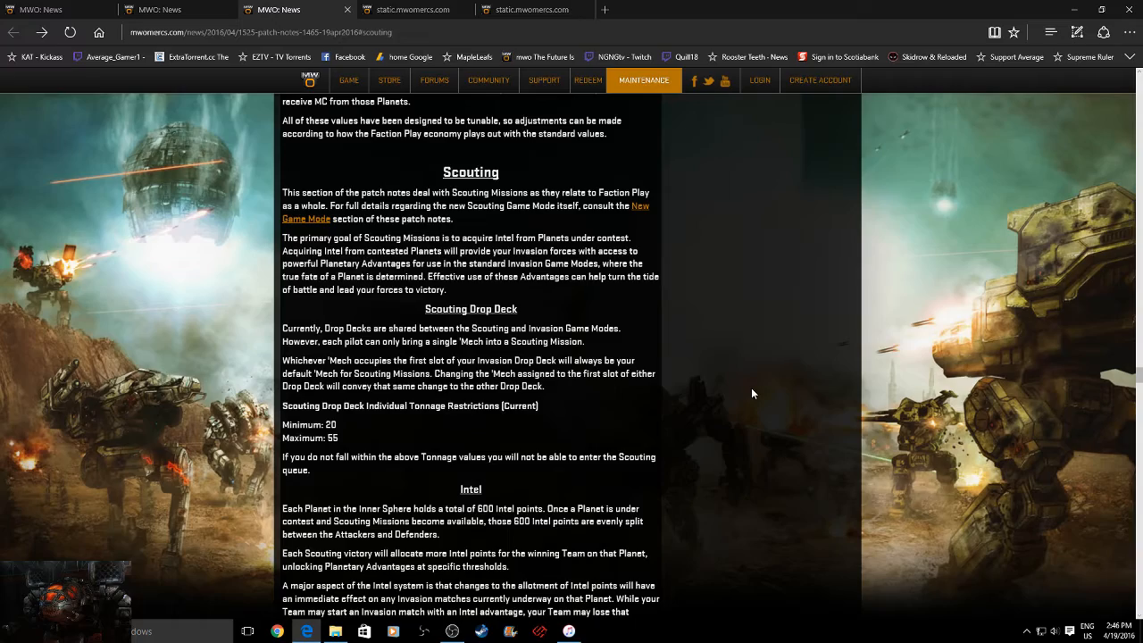
pyautogui.scroll(3)
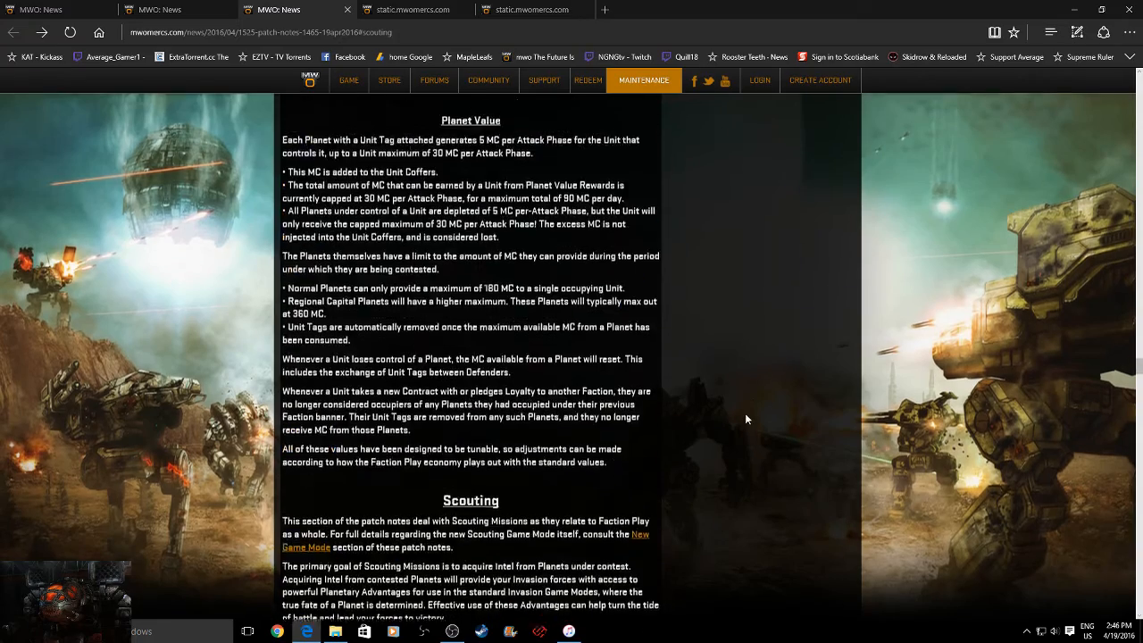
pyautogui.scroll(-3)
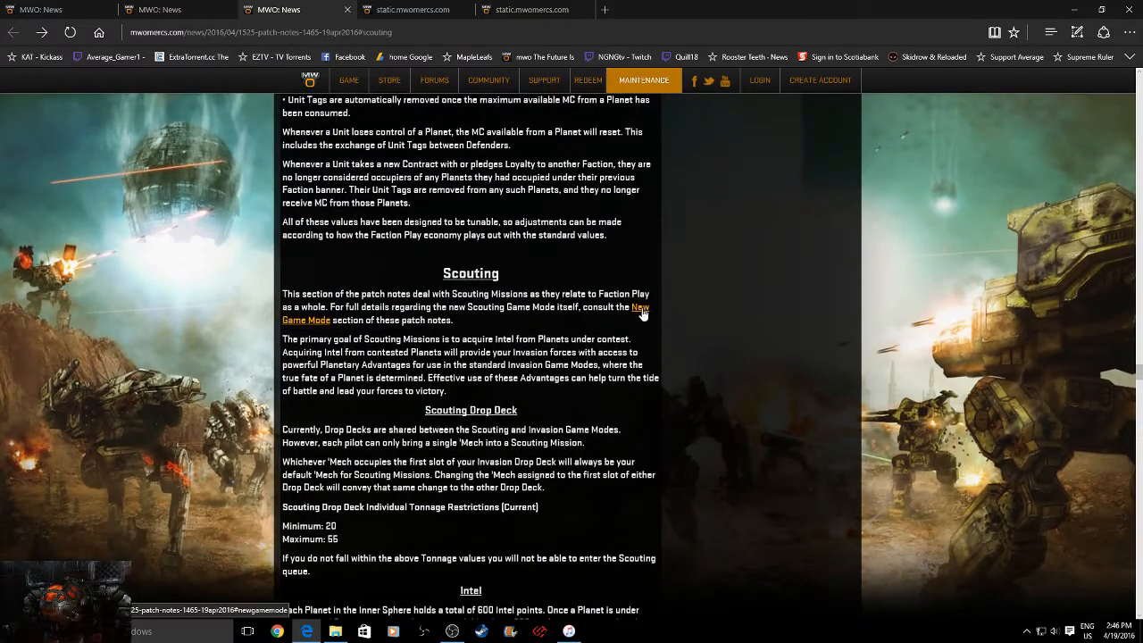
# - Jump to the 4v4 Scouting New Game Mode section, view its Data Points screenshot in a new tab, and return to the notes
pyautogui.click(640, 308)
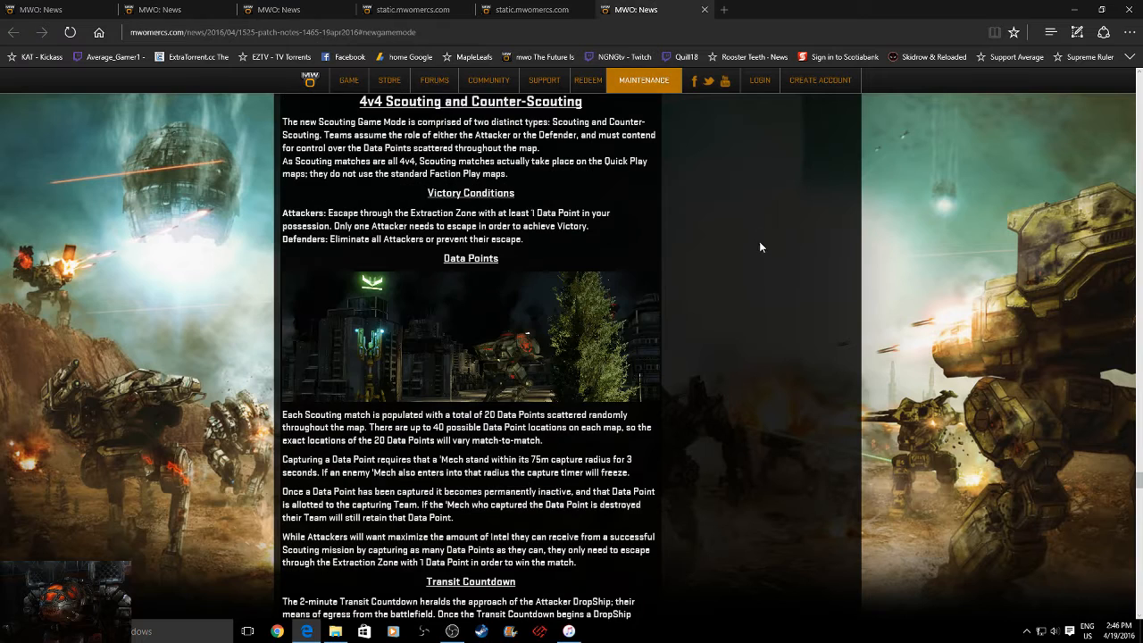
pyautogui.moveTo(632, 343)
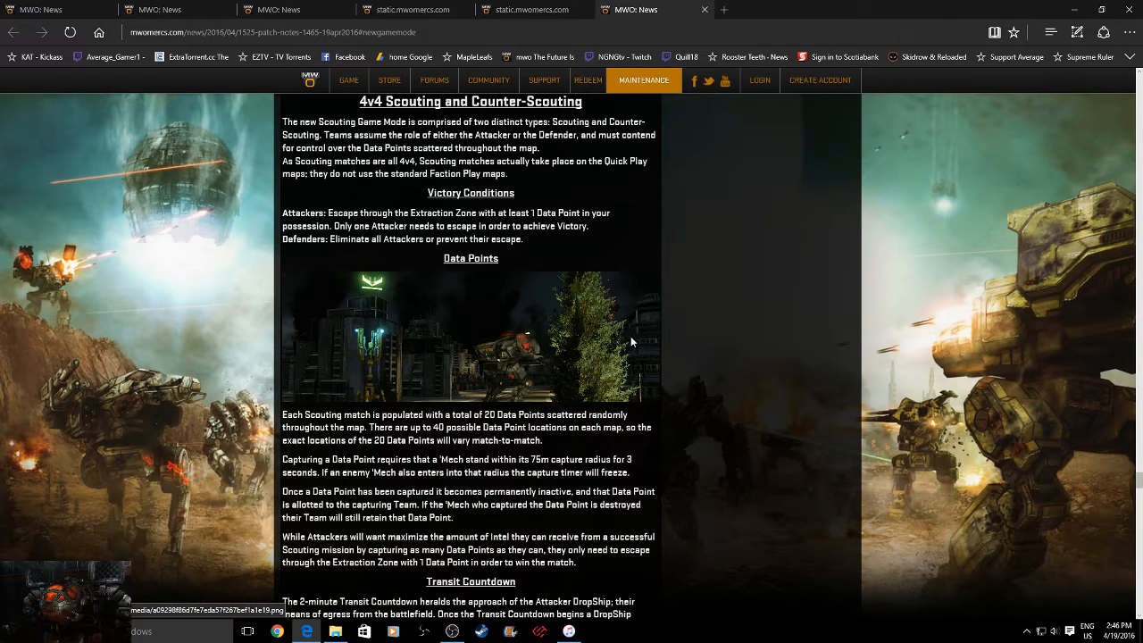
pyautogui.click(471, 339)
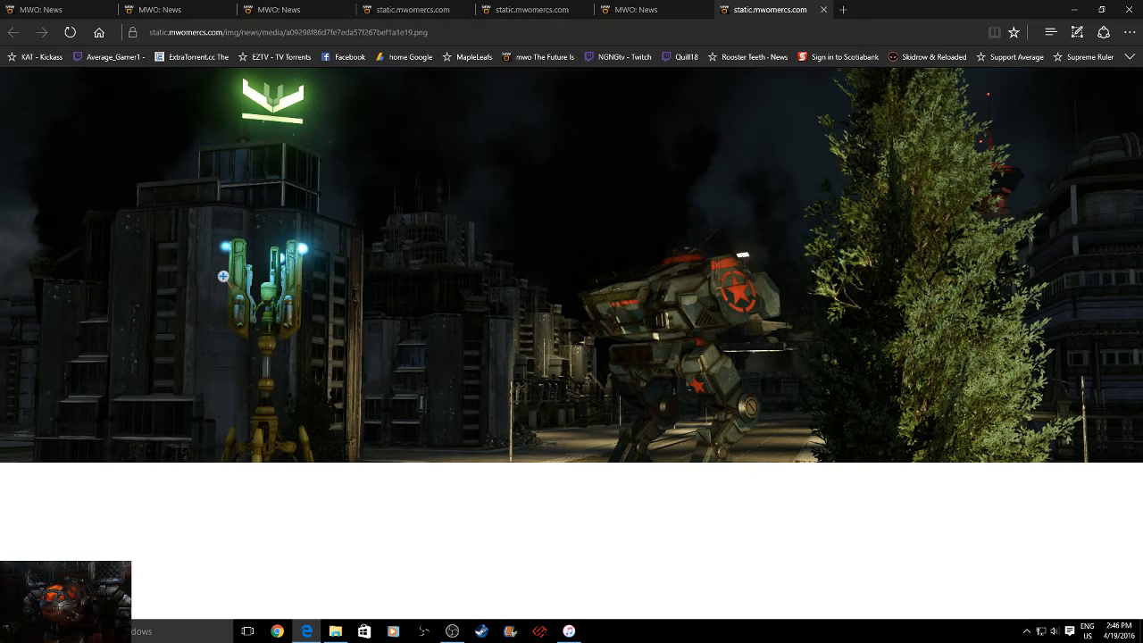
pyautogui.moveTo(294, 303)
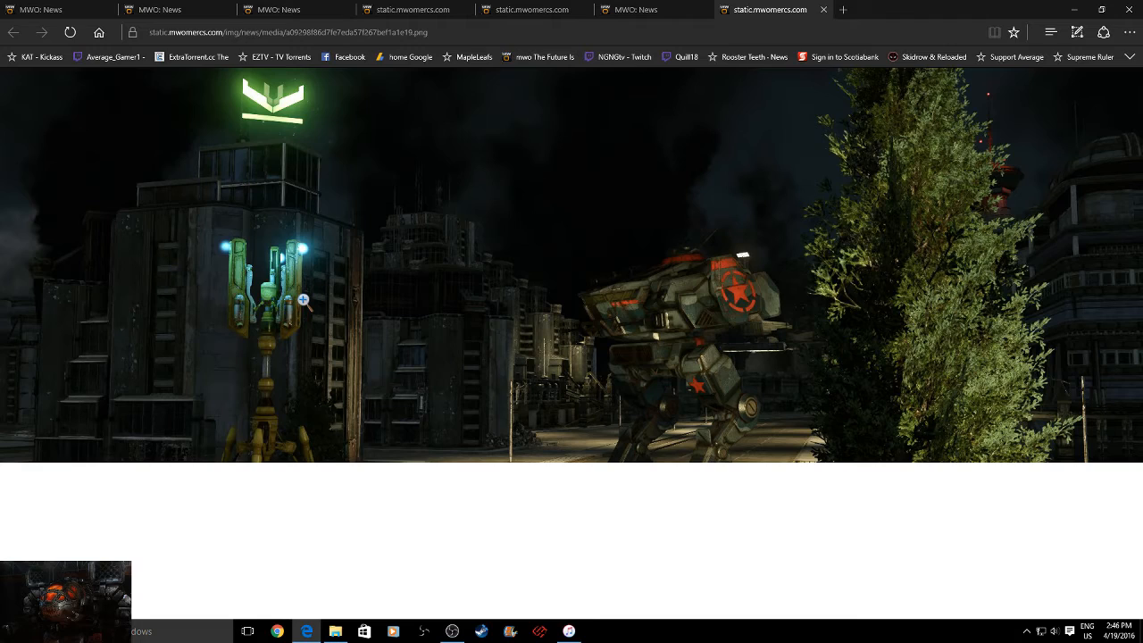
pyautogui.moveTo(652, 46)
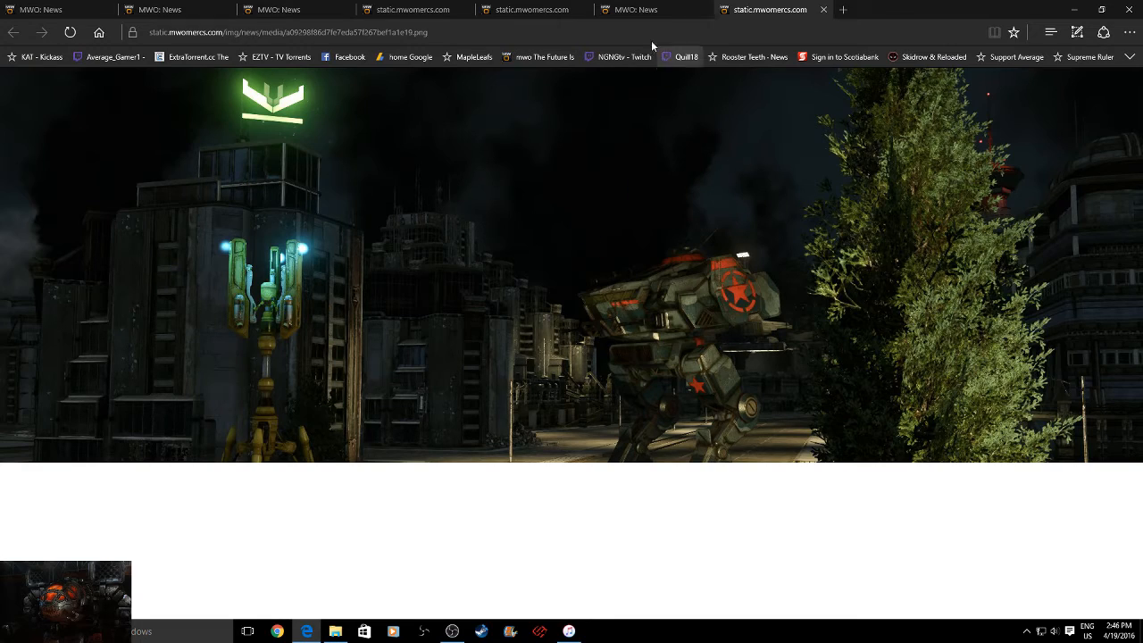
pyautogui.click(636, 11)
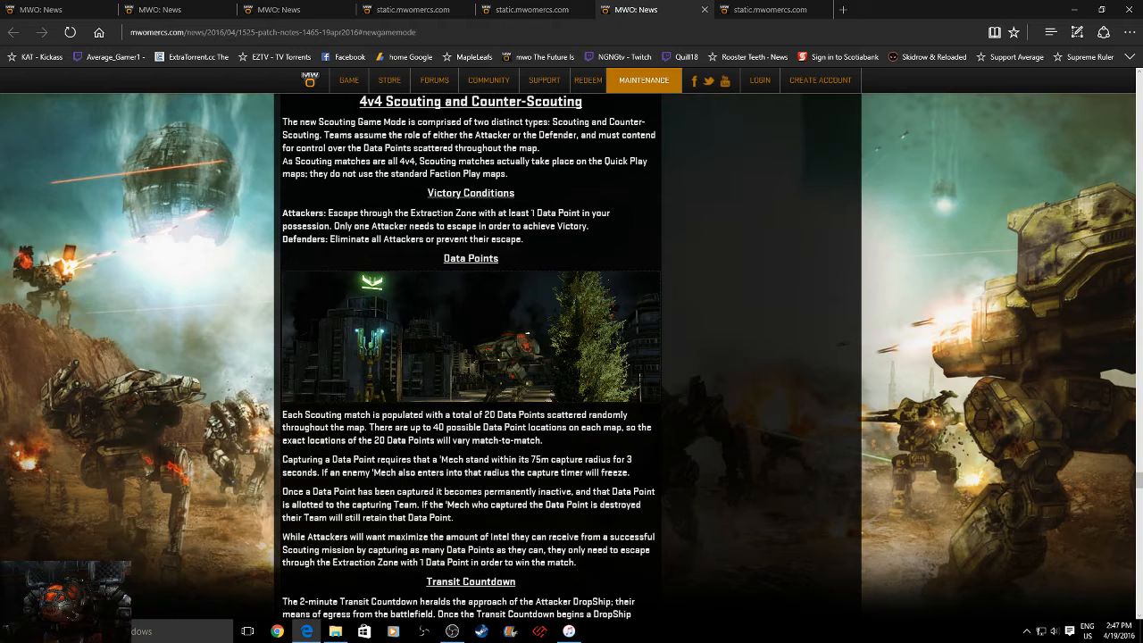
# - Scroll through Victory Conditions and Data Points to the Transit Countdown section
pyautogui.scroll(-3)
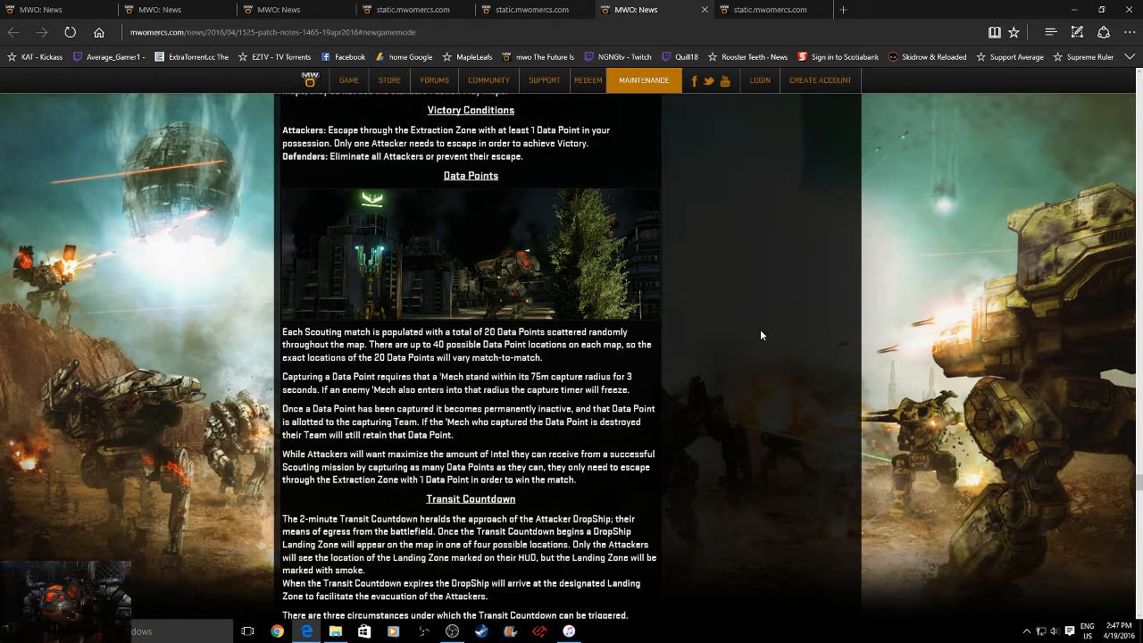
pyautogui.scroll(-3)
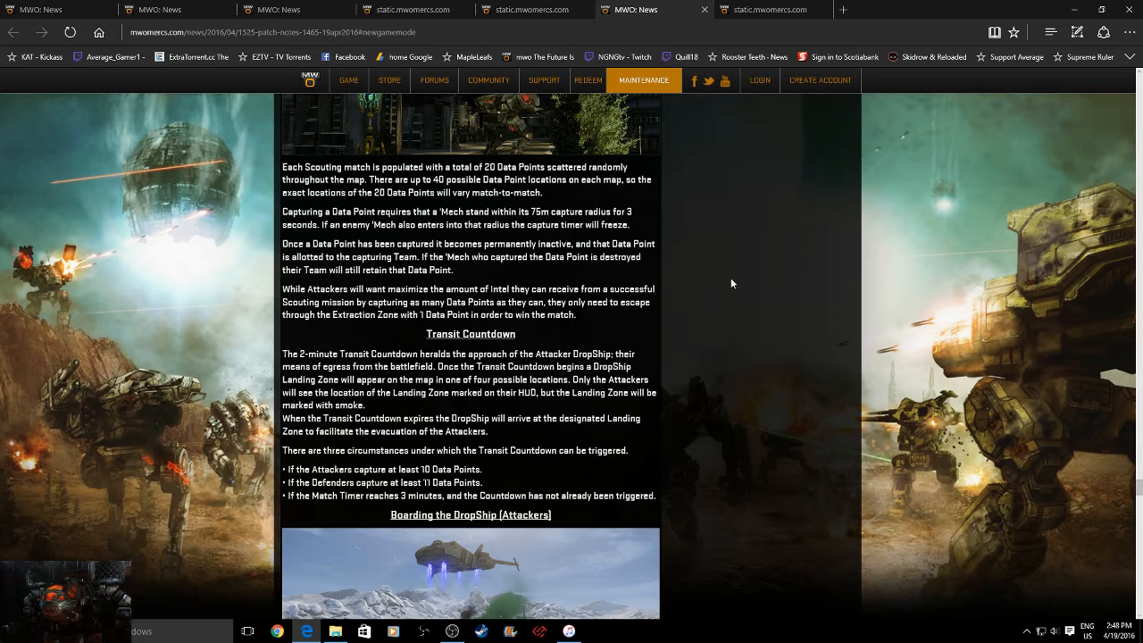
# - Scroll through Boarding the DropShip and Planet Intel to the Scouting Intel rules with Altair's planet screenshot
pyautogui.scroll(-3)
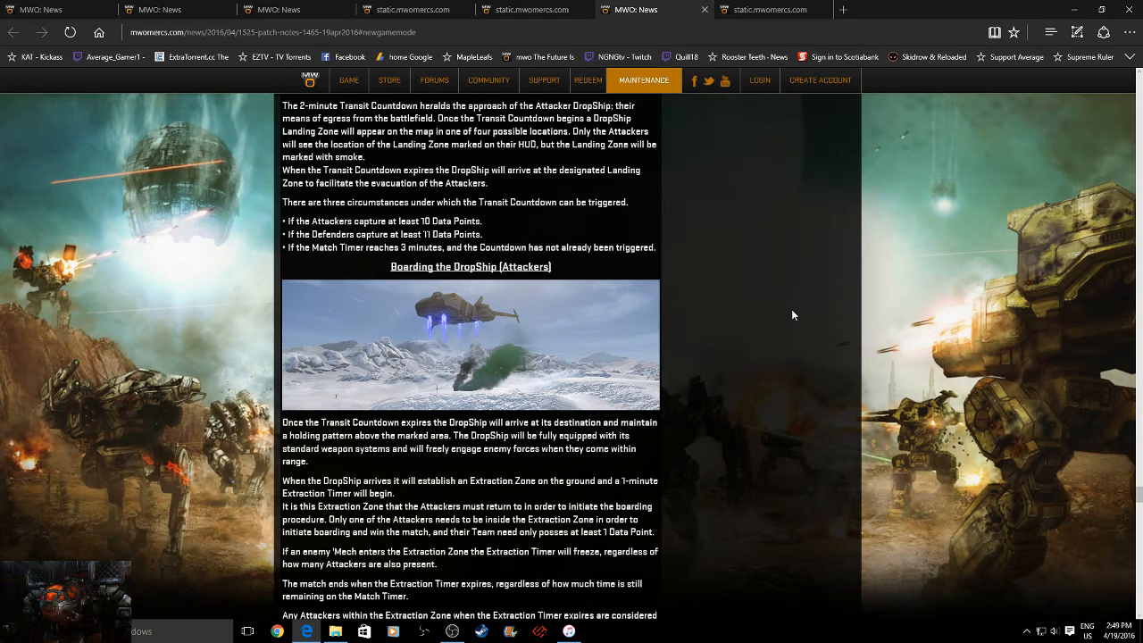
pyautogui.scroll(-3)
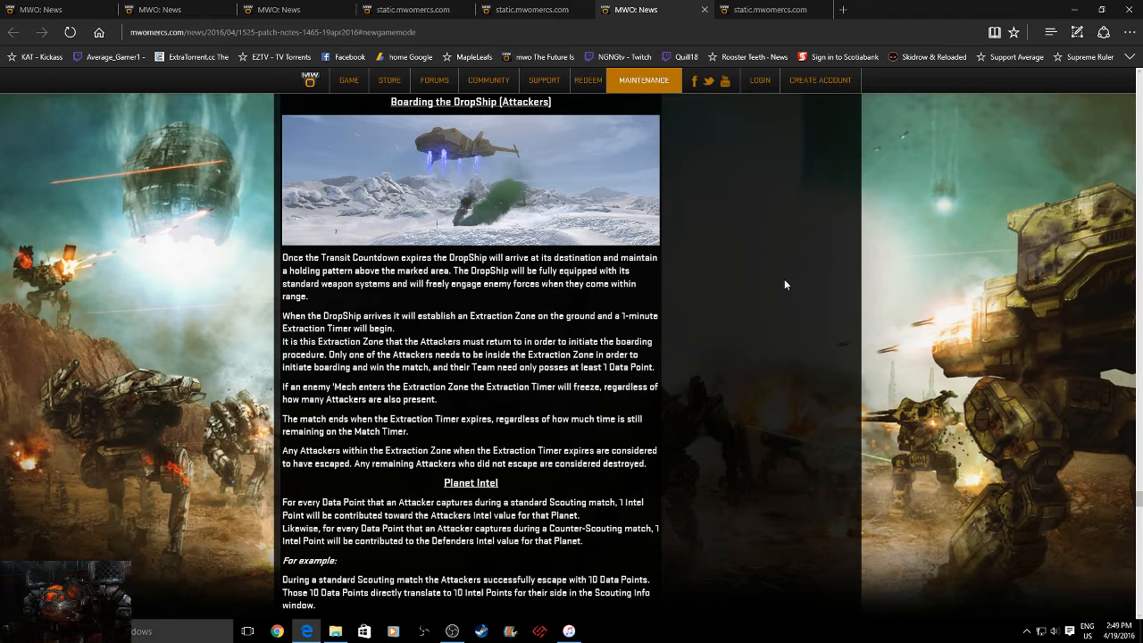
pyautogui.scroll(-3)
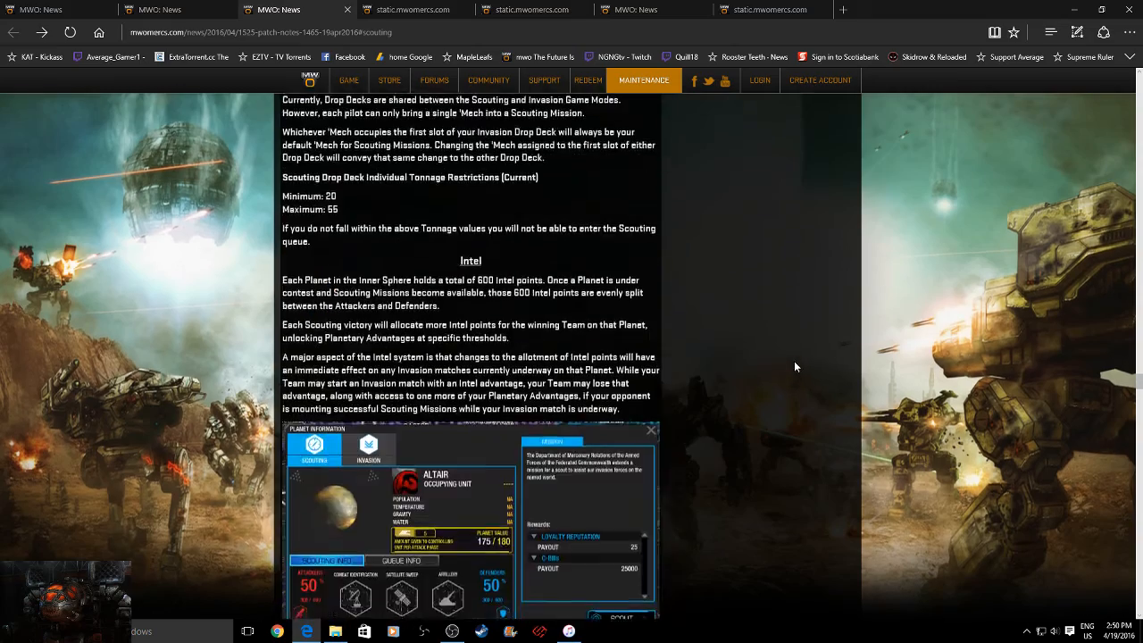
# - Skim War Planning, Leaderboards, Tournament Supporter Pack, fixes and Known Issues, then return to the 1.4.65 header
pyautogui.scroll(-3)
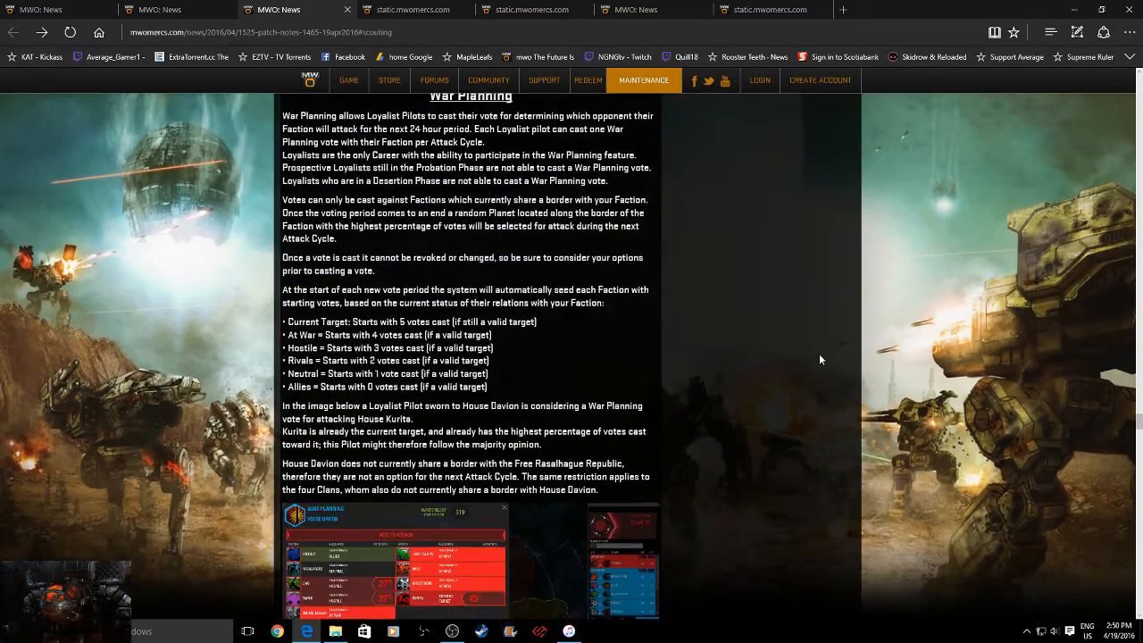
pyautogui.scroll(-3)
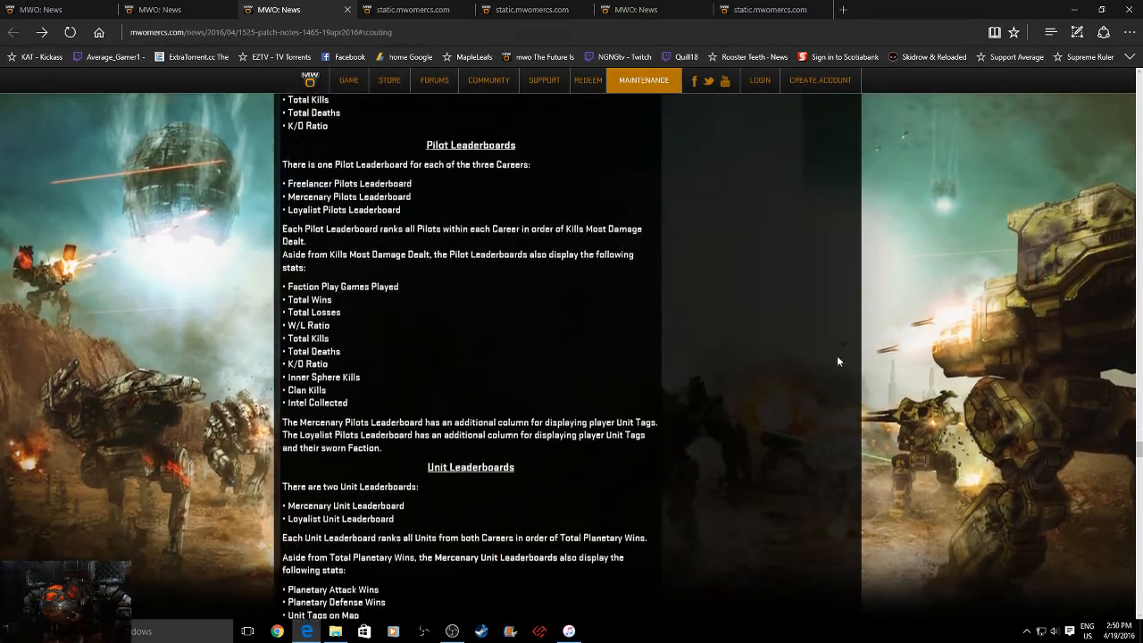
pyautogui.scroll(-3)
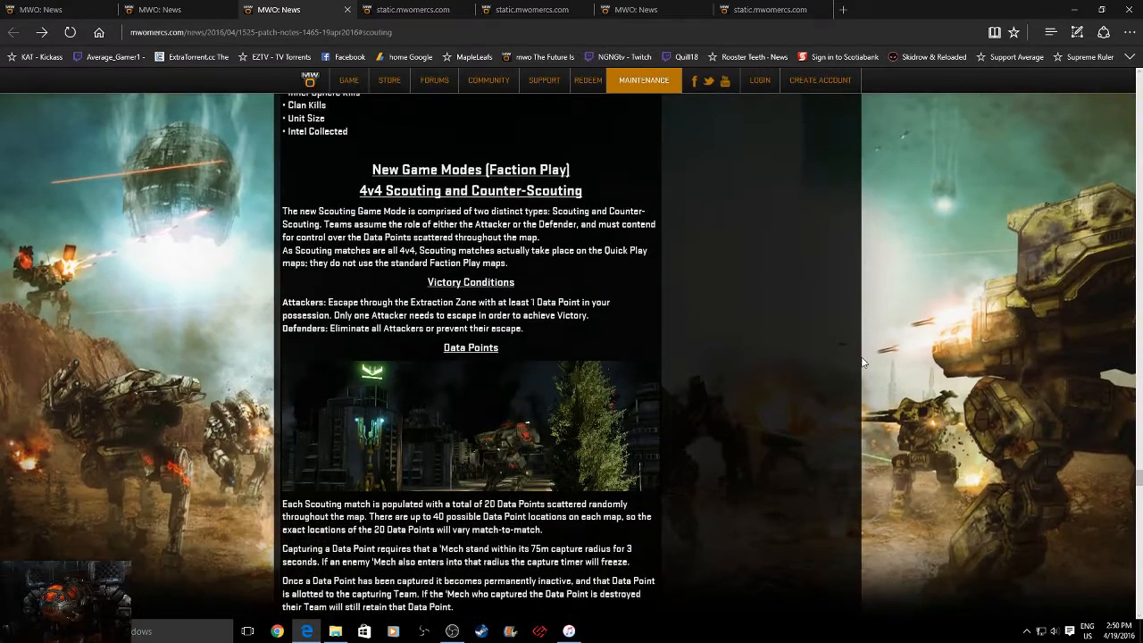
pyautogui.scroll(-3)
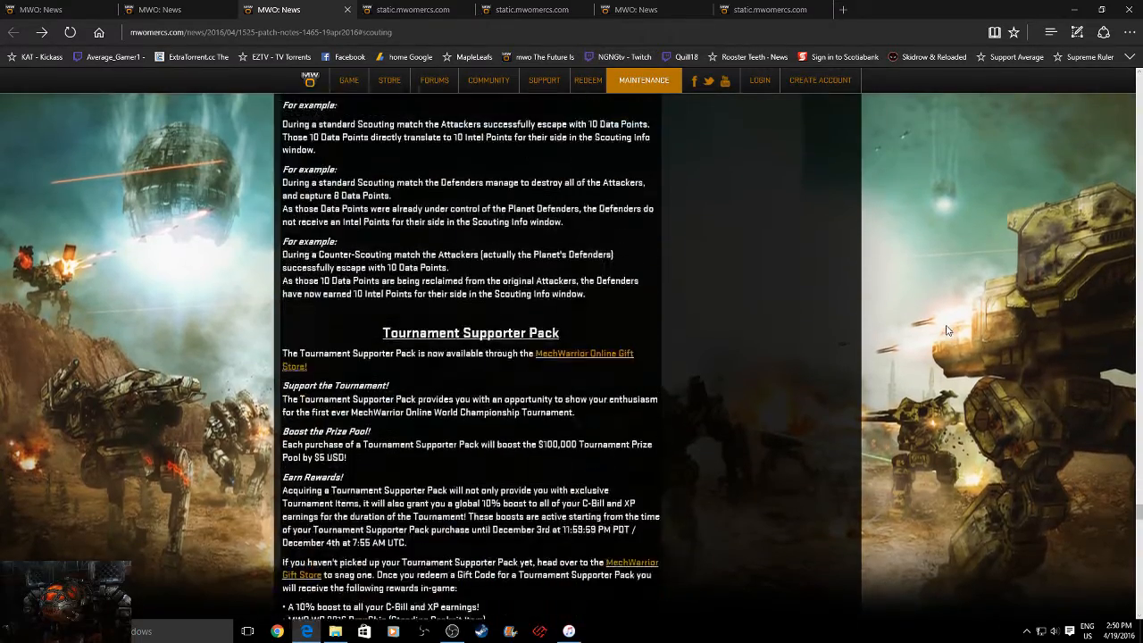
pyautogui.scroll(3)
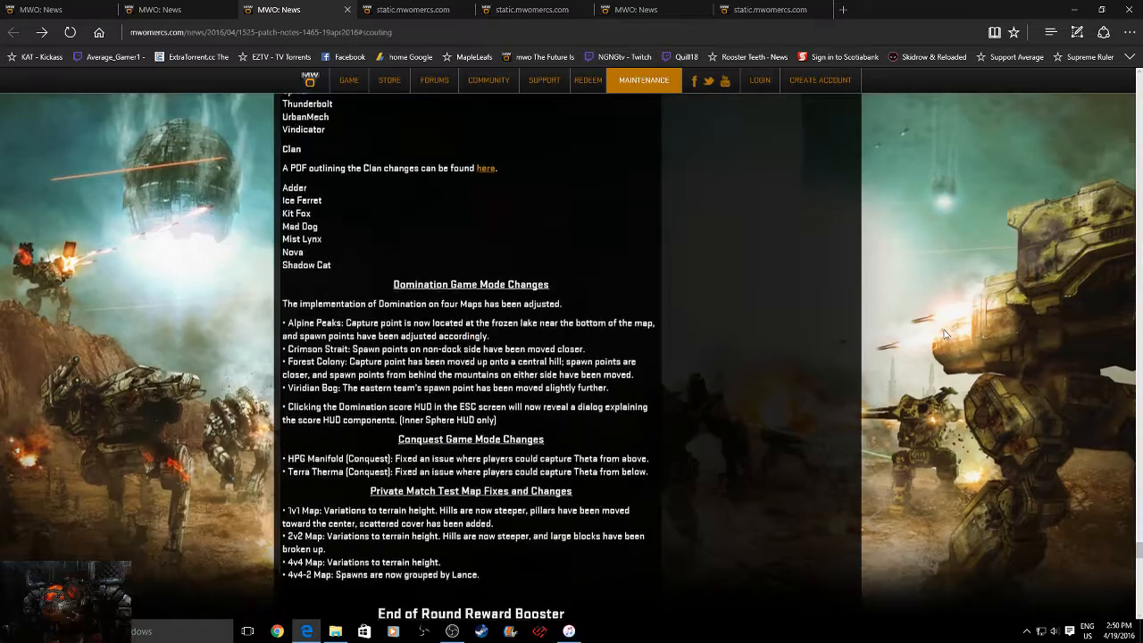
pyautogui.scroll(-3)
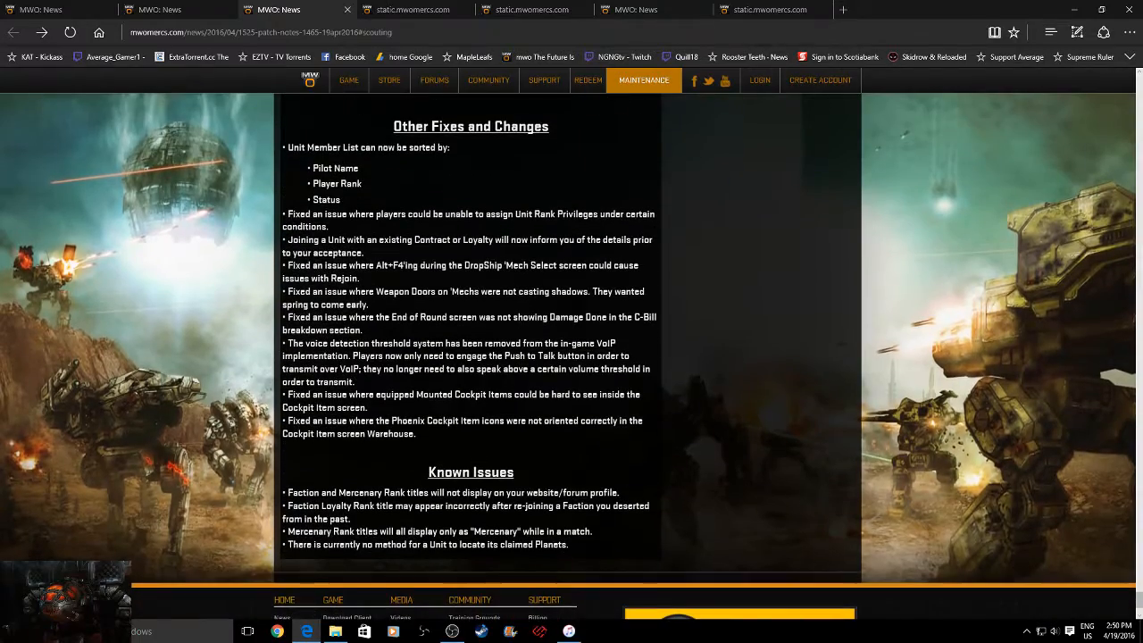
pyautogui.scroll(3)
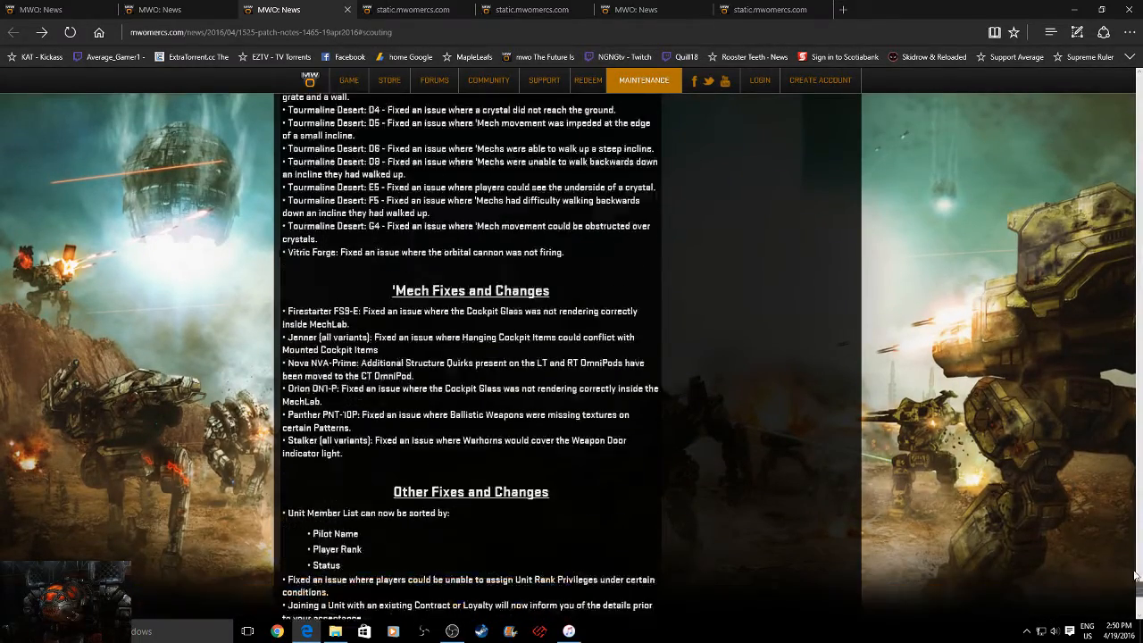
pyautogui.scroll(3)
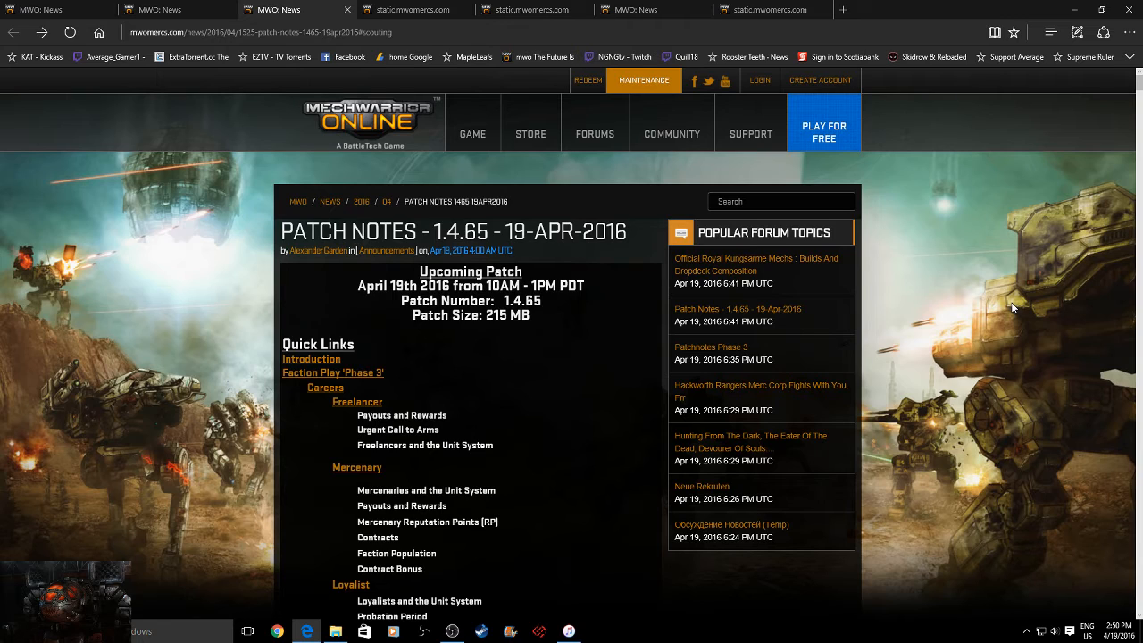
pyautogui.moveTo(665, 172)
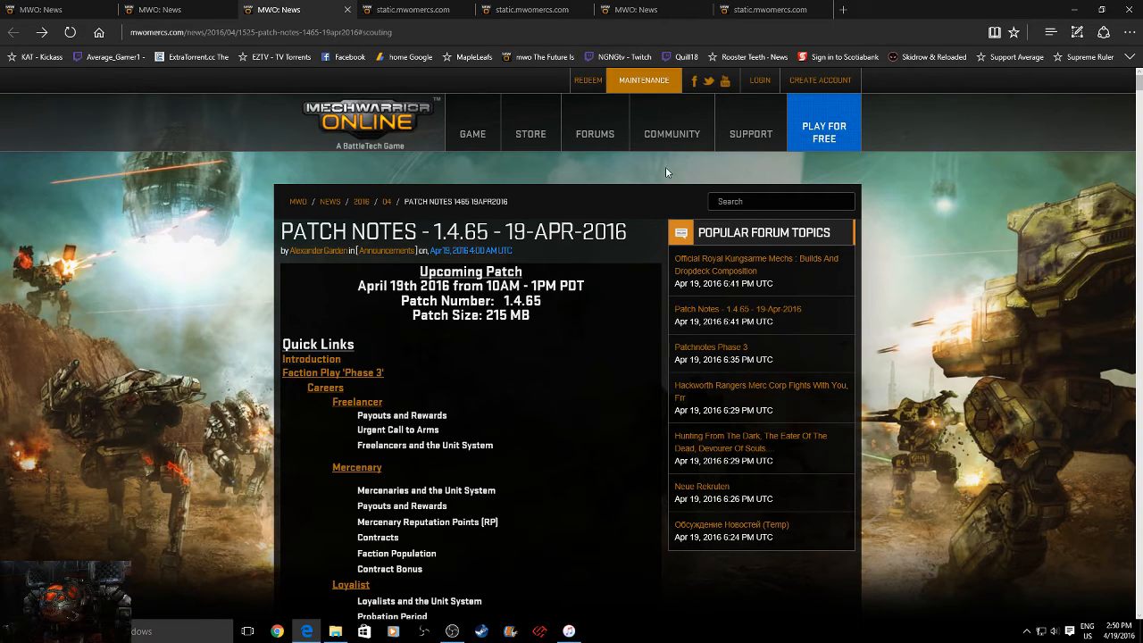
# - Close the extra tab, leaving two news tabs, and show the Quick Links index of the patch notes
pyautogui.click(768, 10)
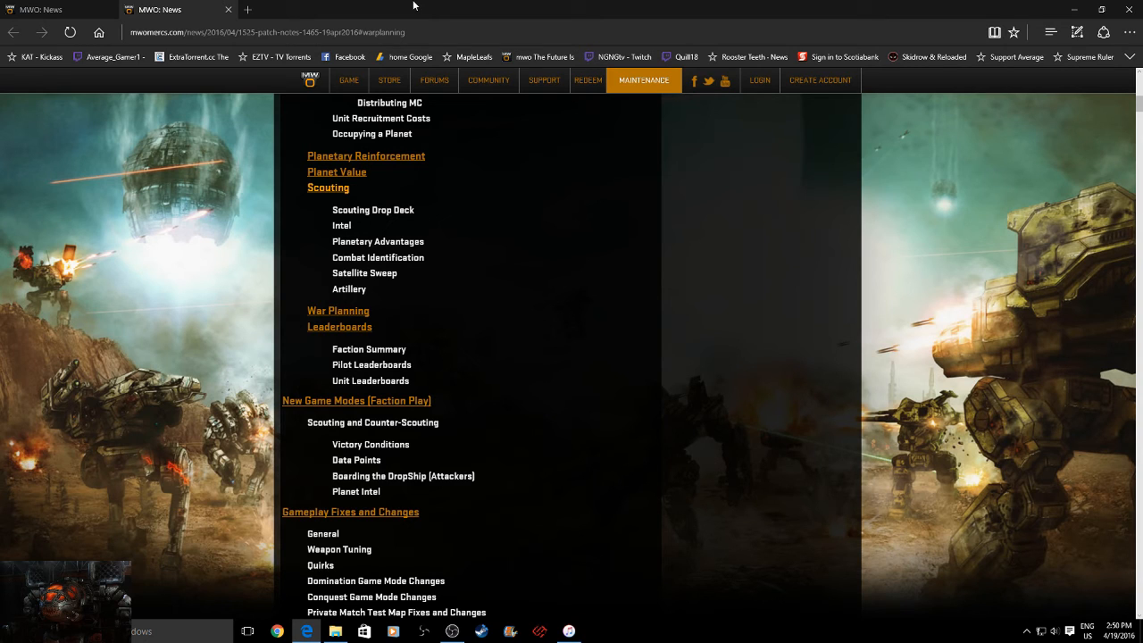
pyautogui.moveTo(621, 179)
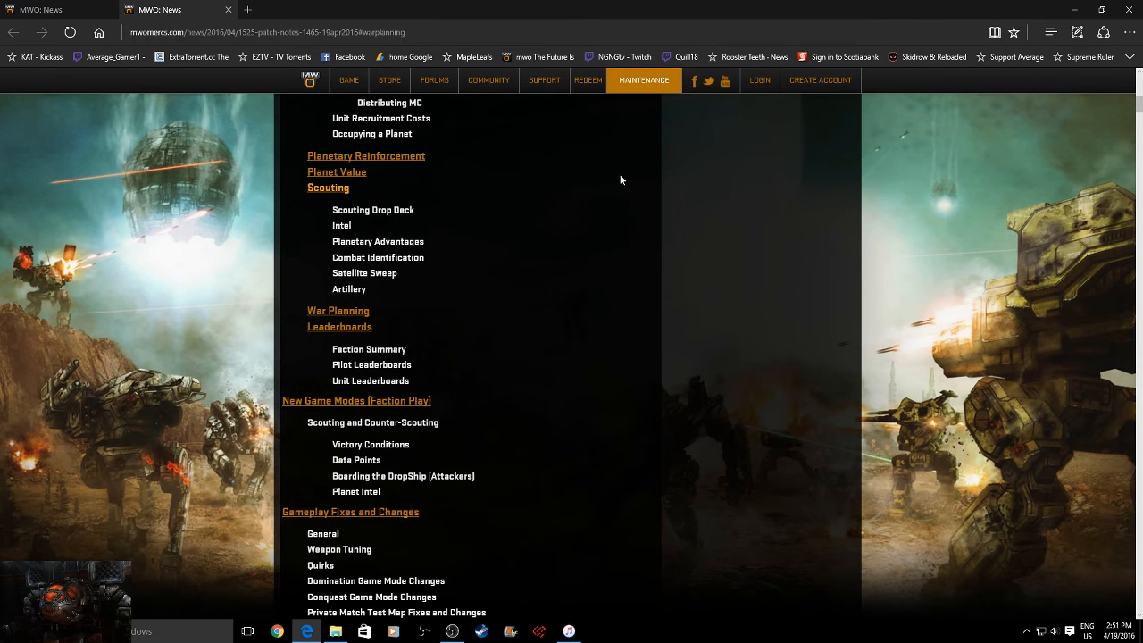
pyautogui.moveTo(850, 200)
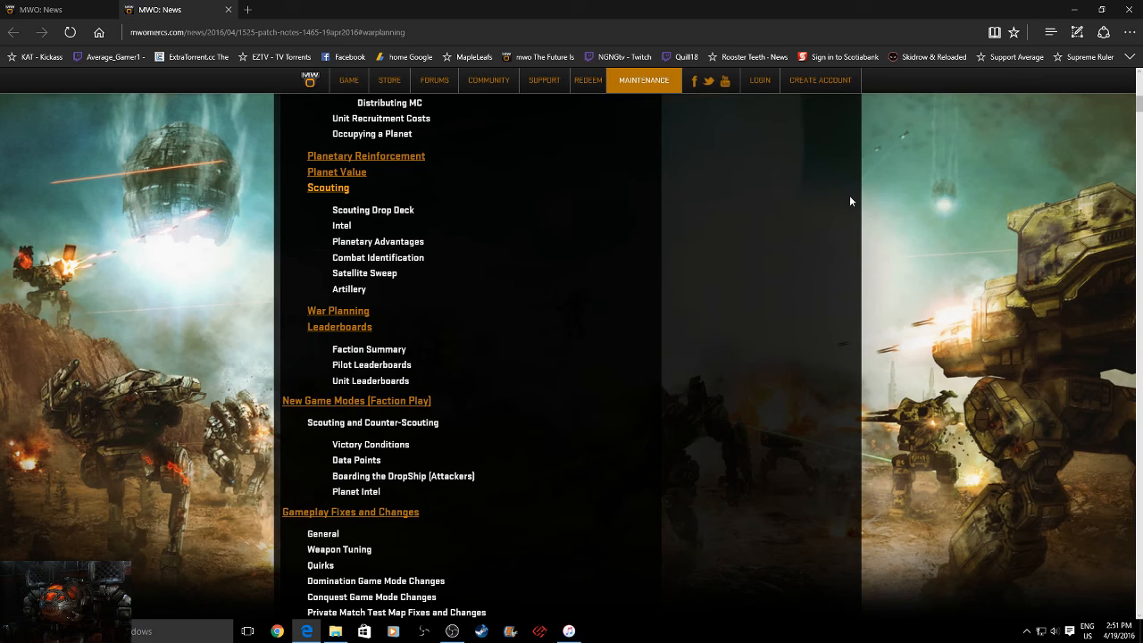